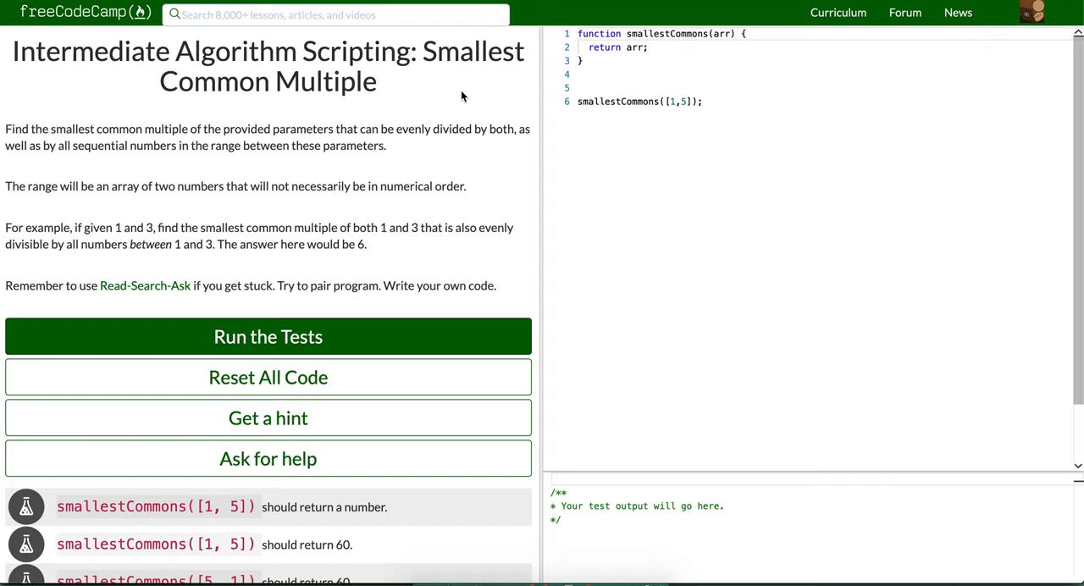
mouse_move(609, 112)
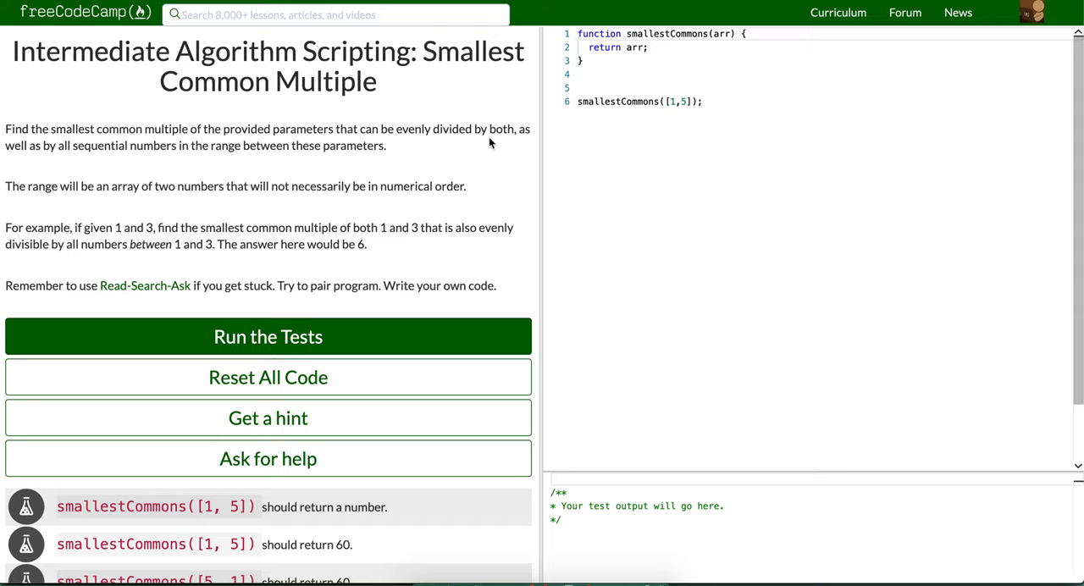
mouse_move(753, 46)
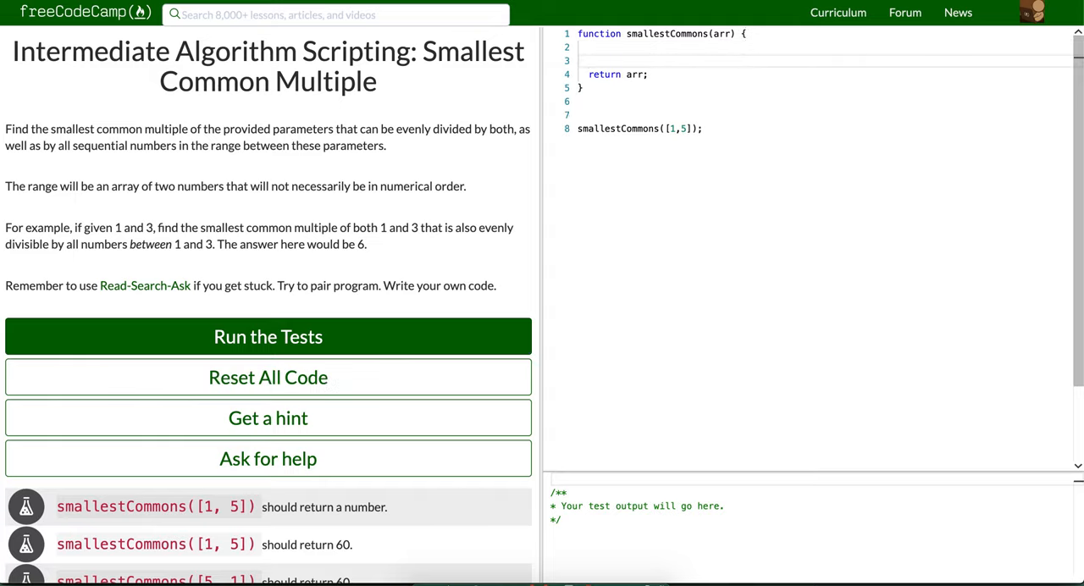
Write comments 'figure out the bigger num', 'grab all the nums in the middle', 'find the answer'.
type("//")
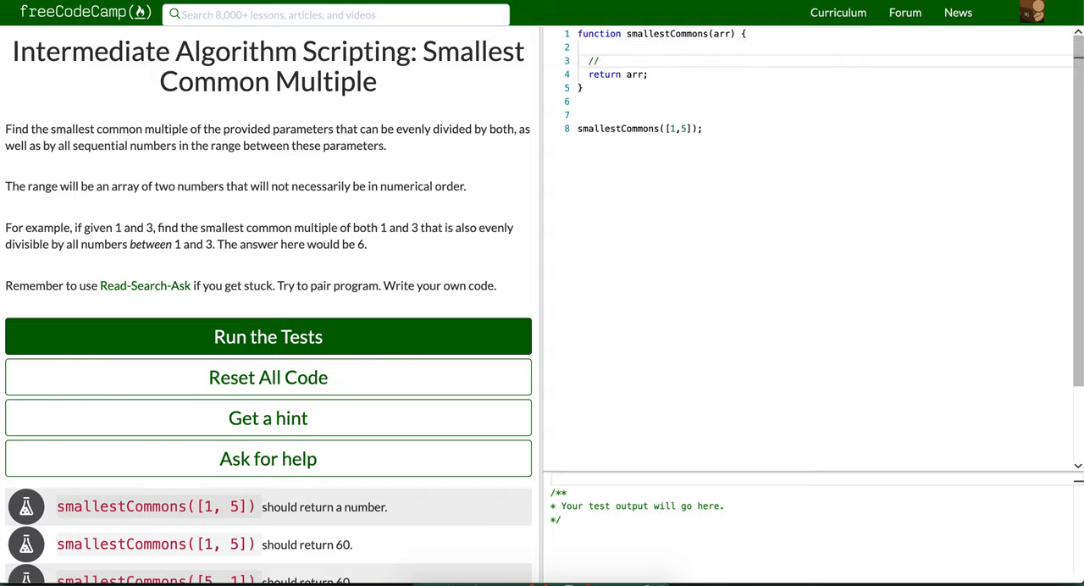
type("firhure")
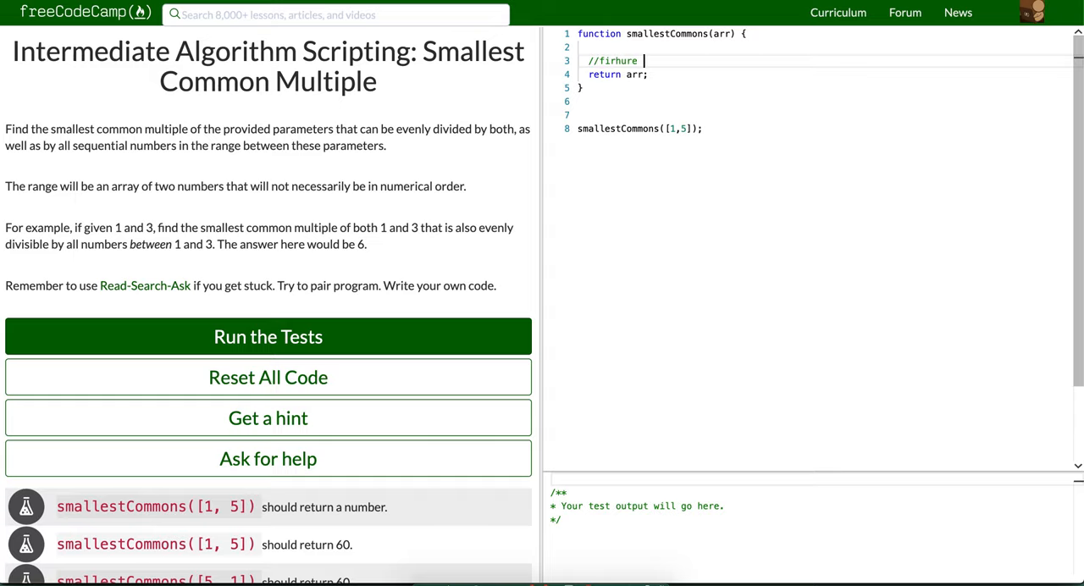
type("out the bigger num")
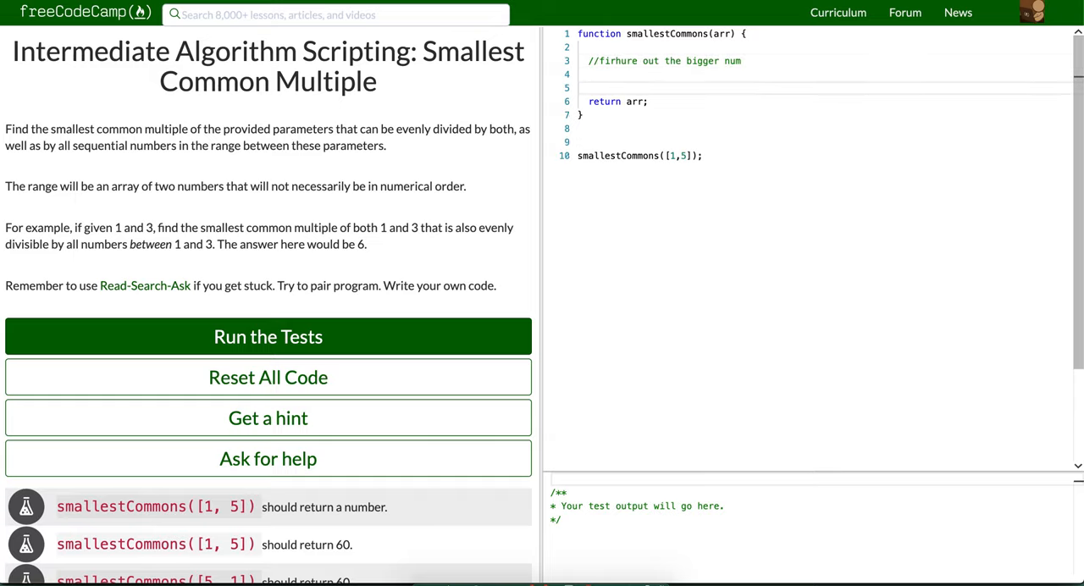
type("//grab")
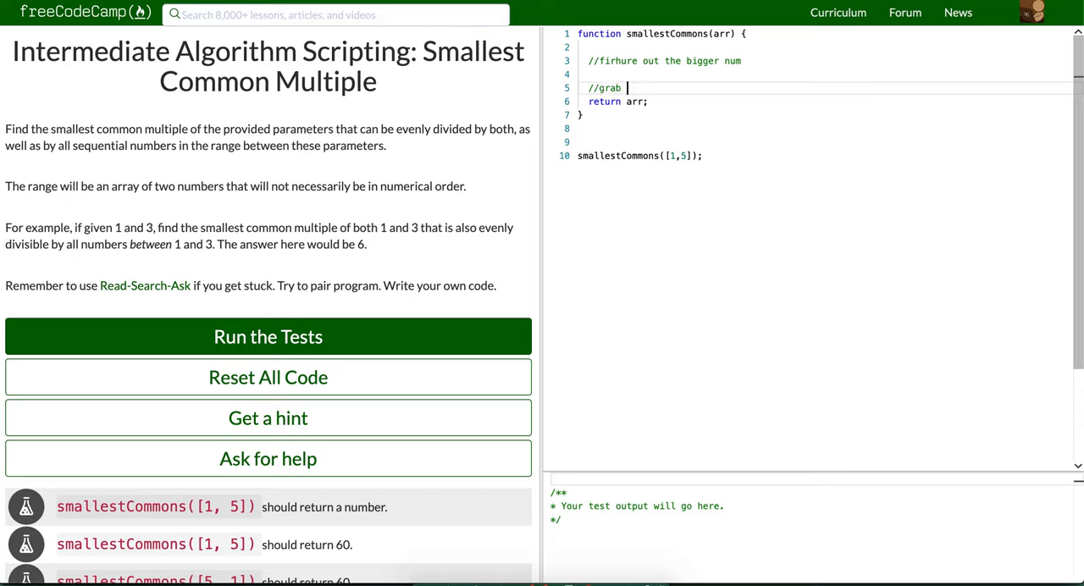
type("all the nums i")
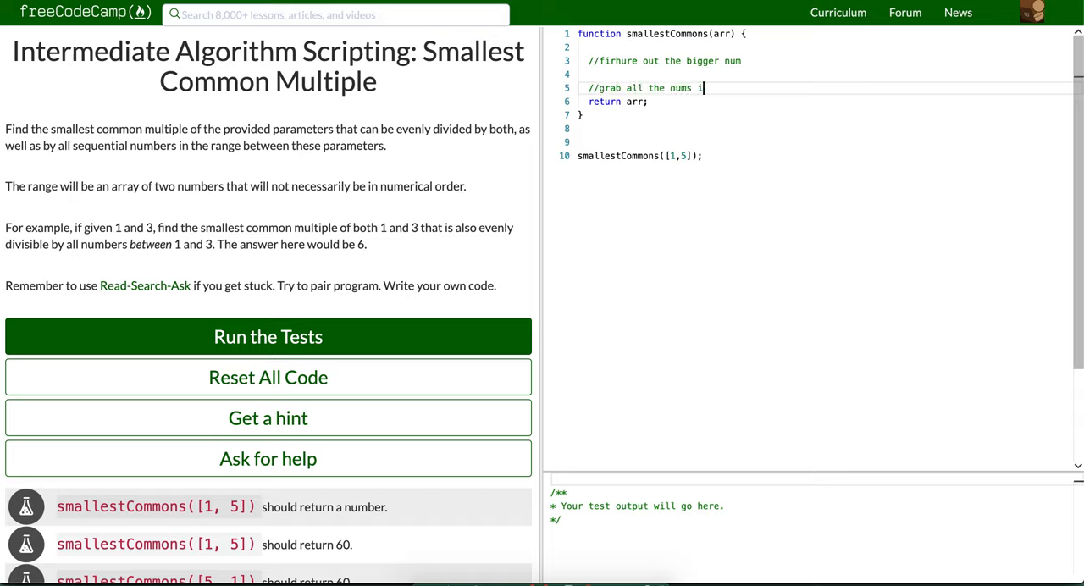
type("n the middle")
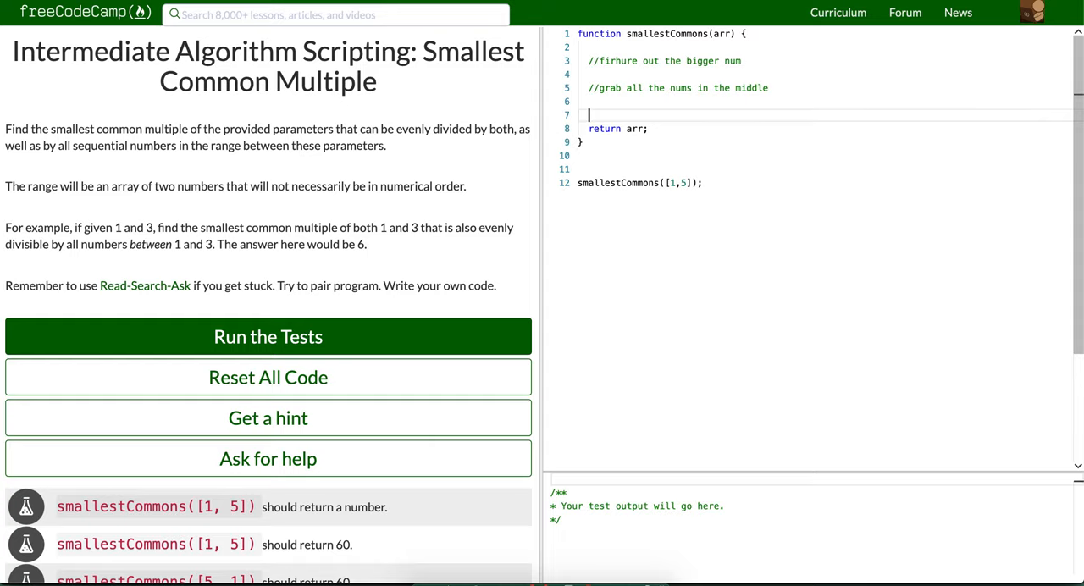
type("//find t")
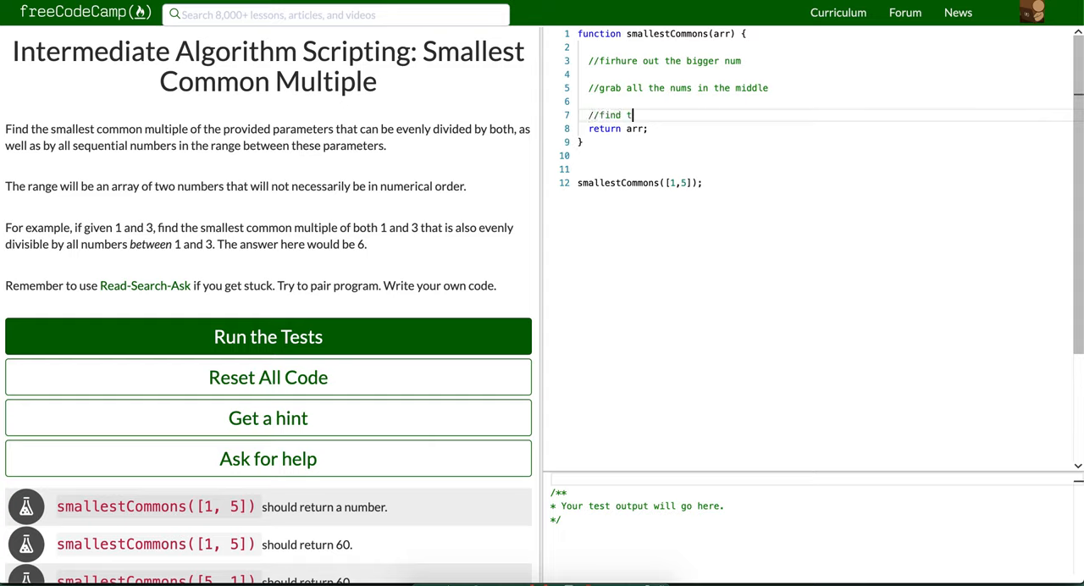
type("he answer")
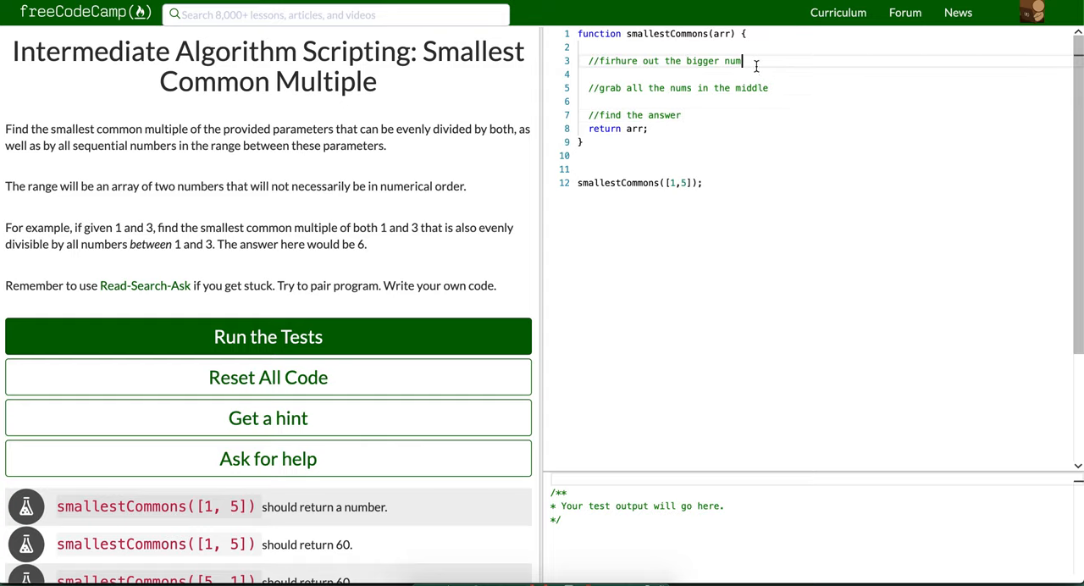
key("Return")
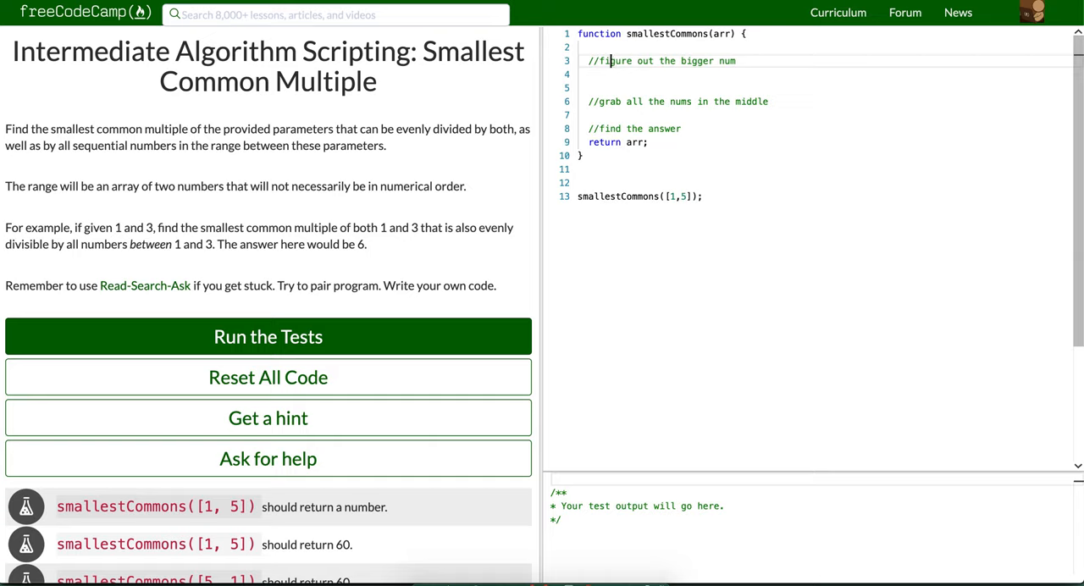
Declare small as the smaller of arr[0] and arr[1] using a ternary.
type("var")
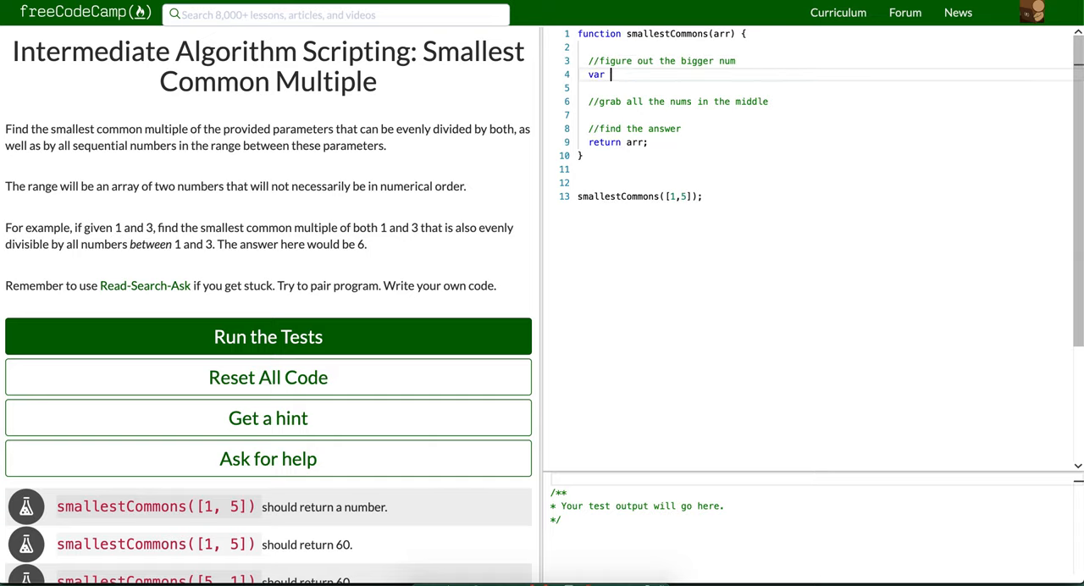
type("small =")
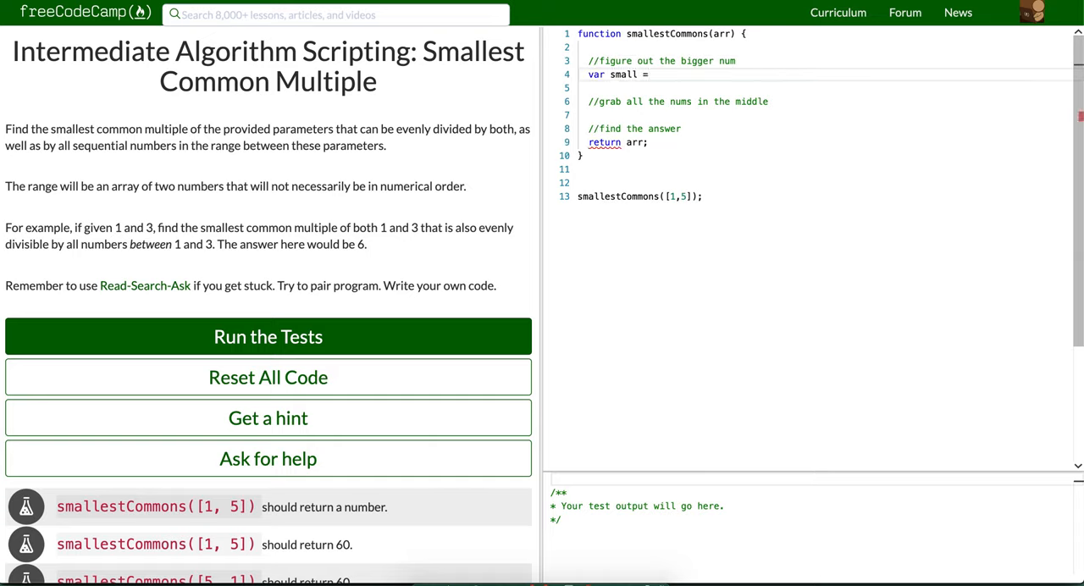
type("arr")
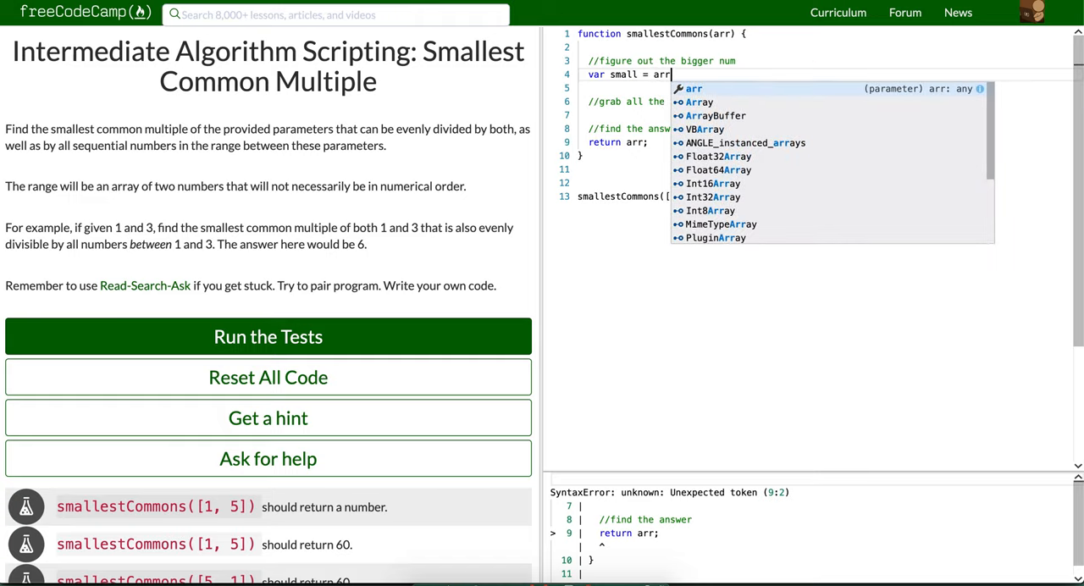
type("[0]")
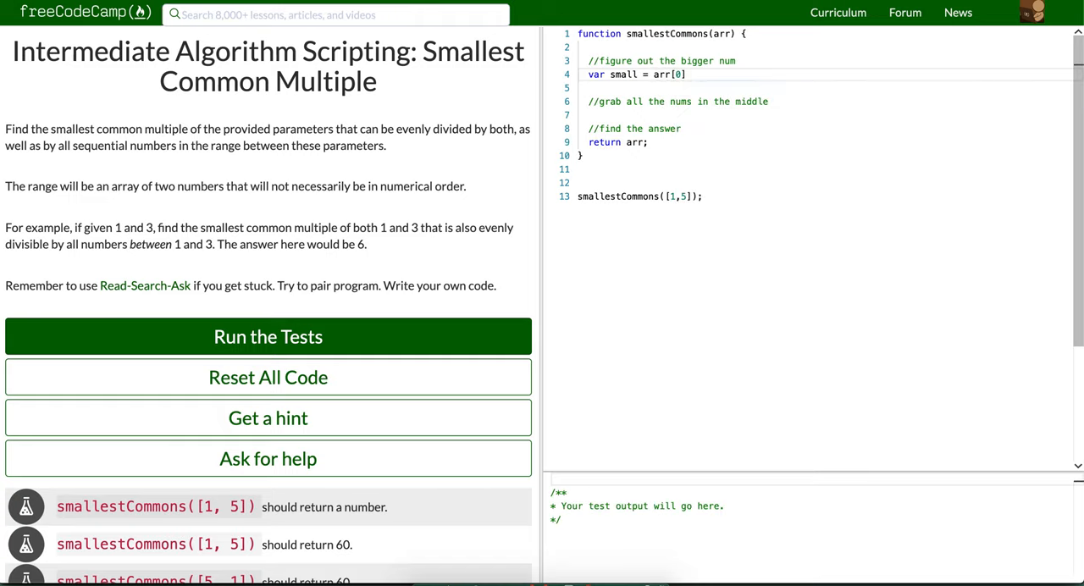
type("> arr[1")
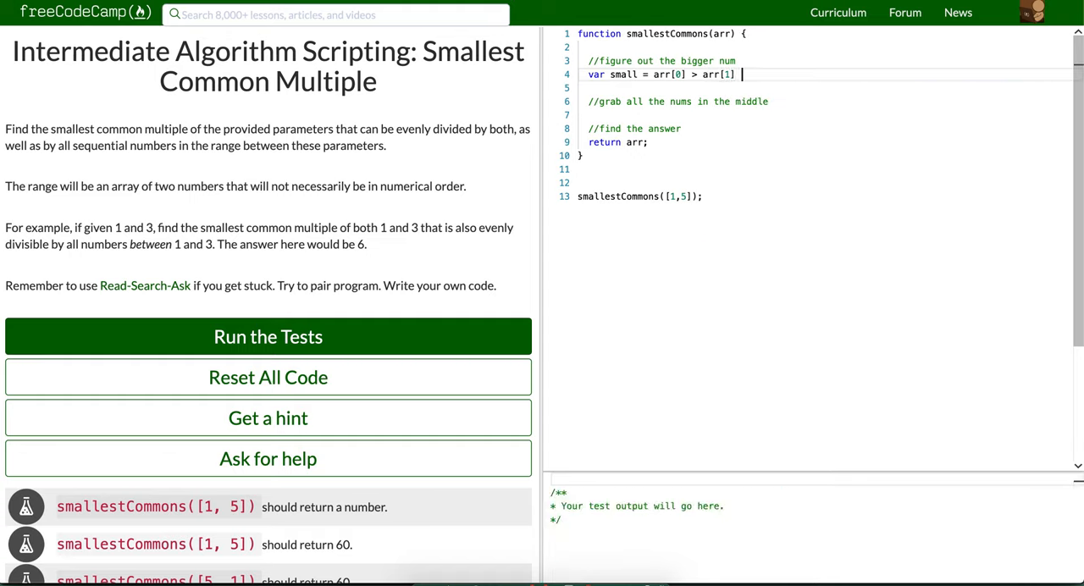
type("? arr")
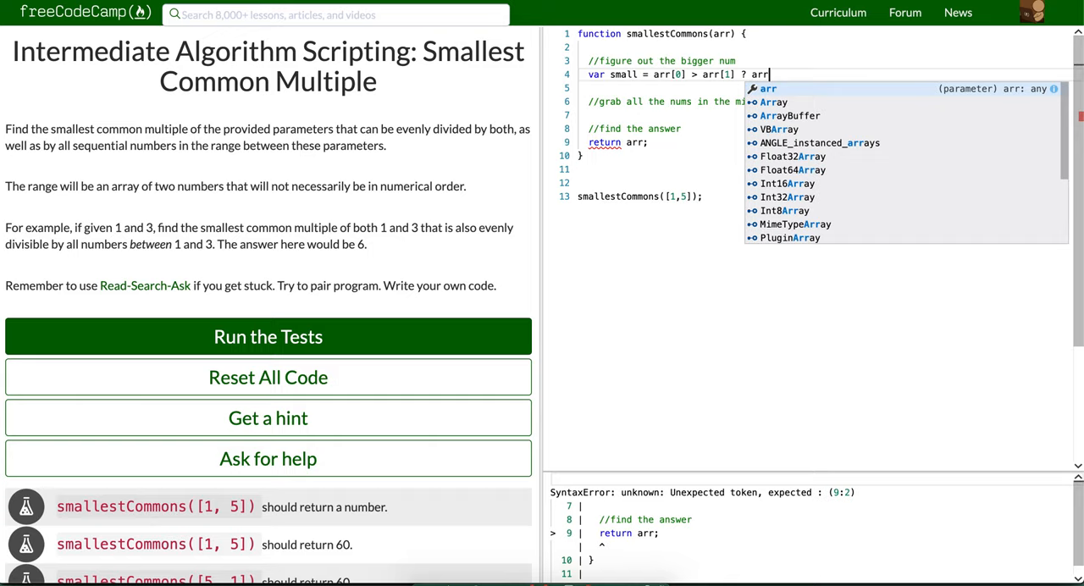
type("[1] :")
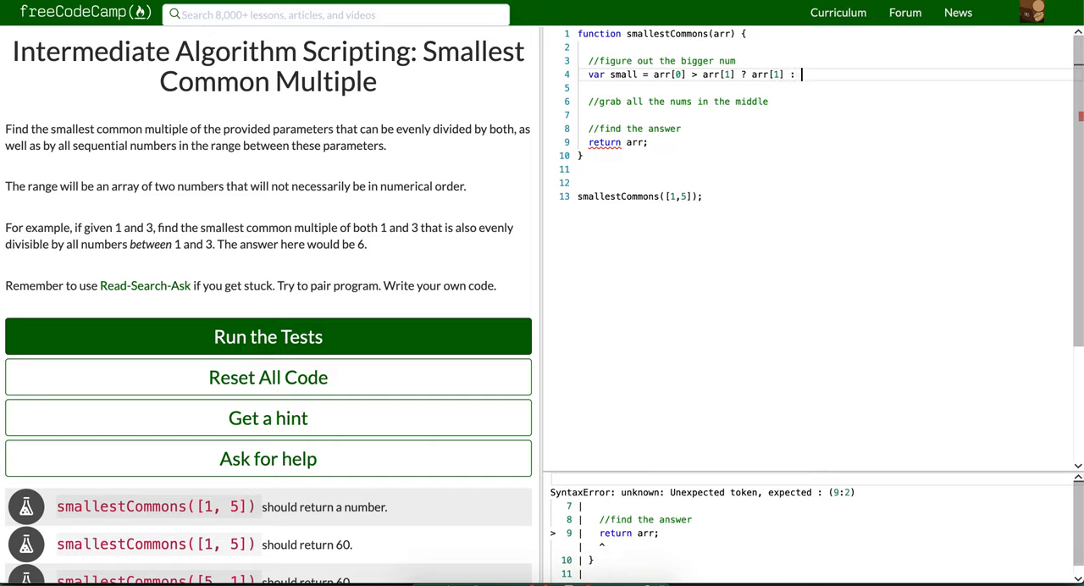
type("arr[0];")
type("var")
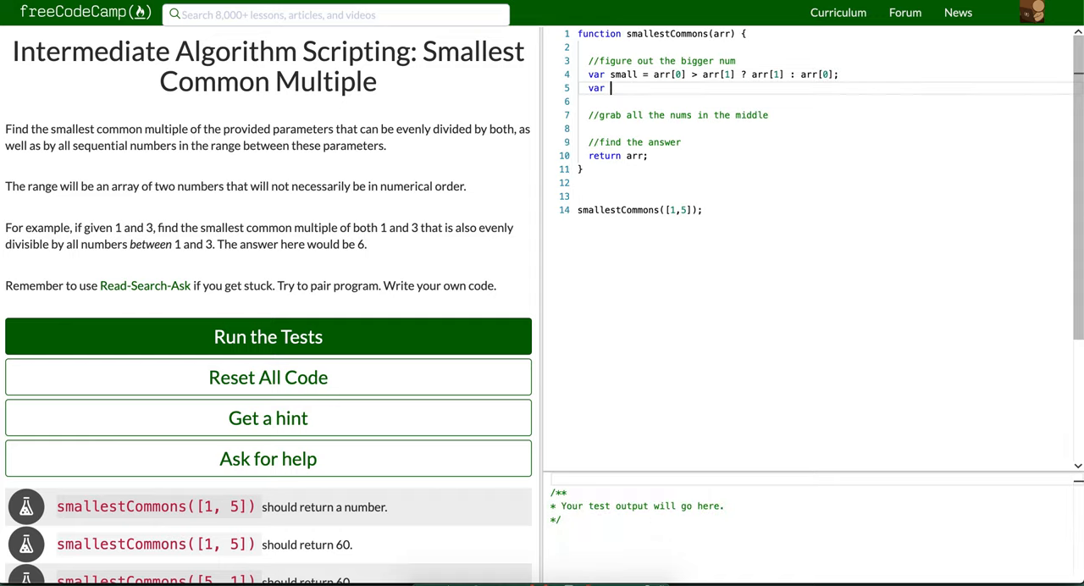
Declare large as the larger of arr[0] and arr[1], then begin a console.log line.
type("large =")
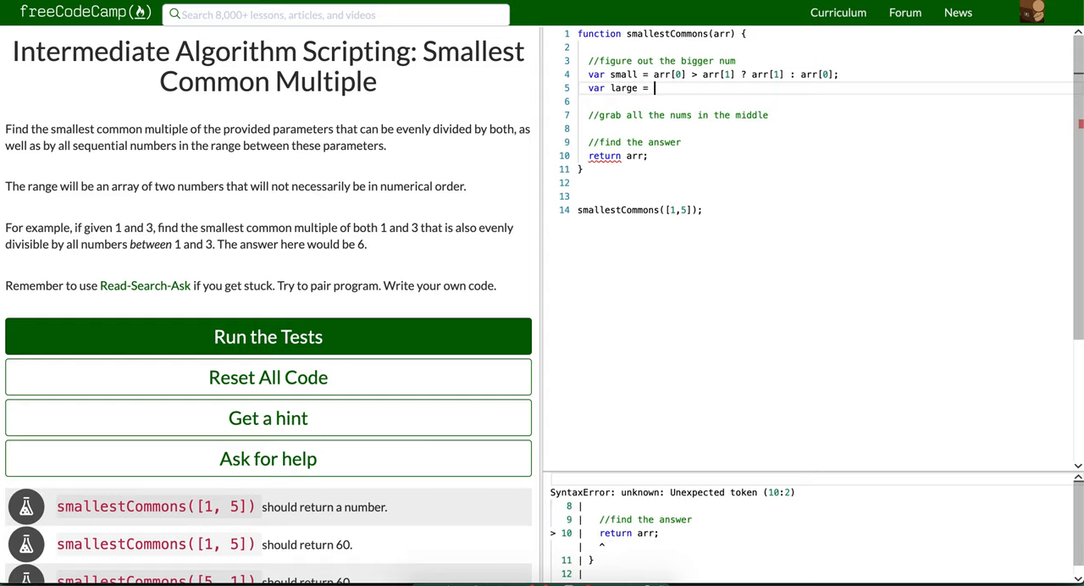
type("arr[1")
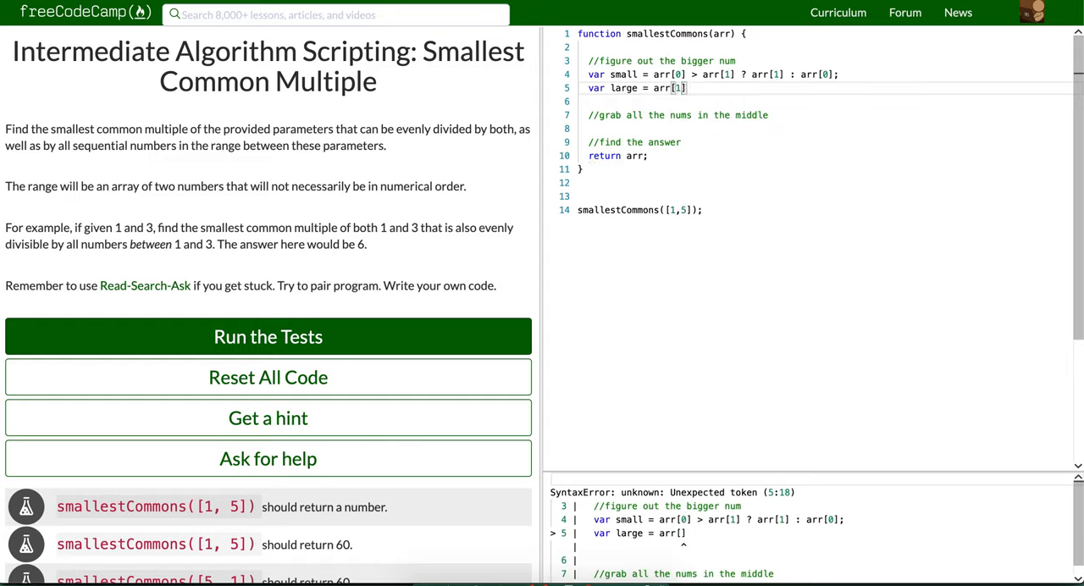
type(">")
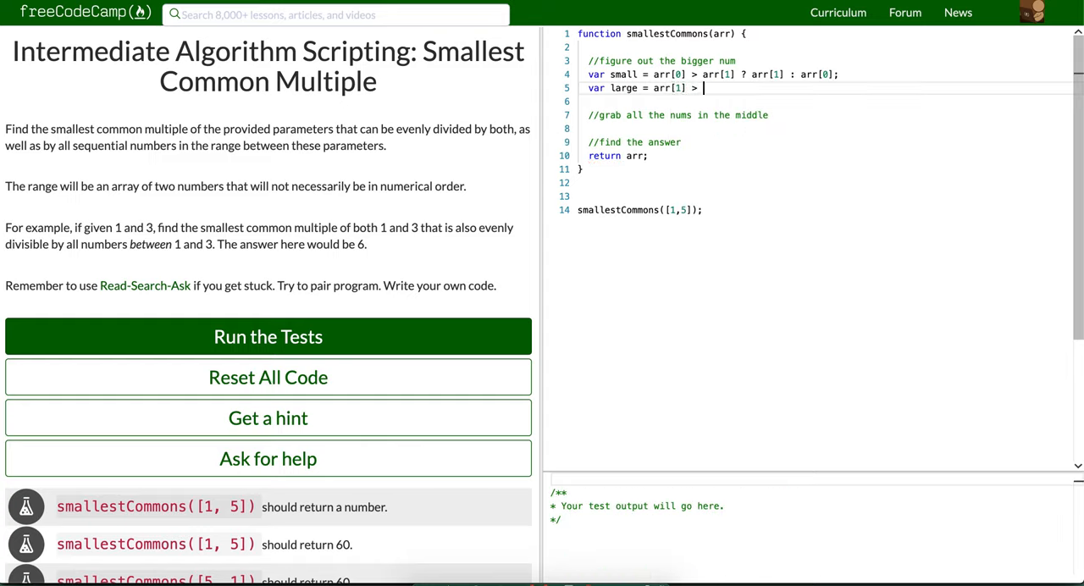
type("arr[0] ?")
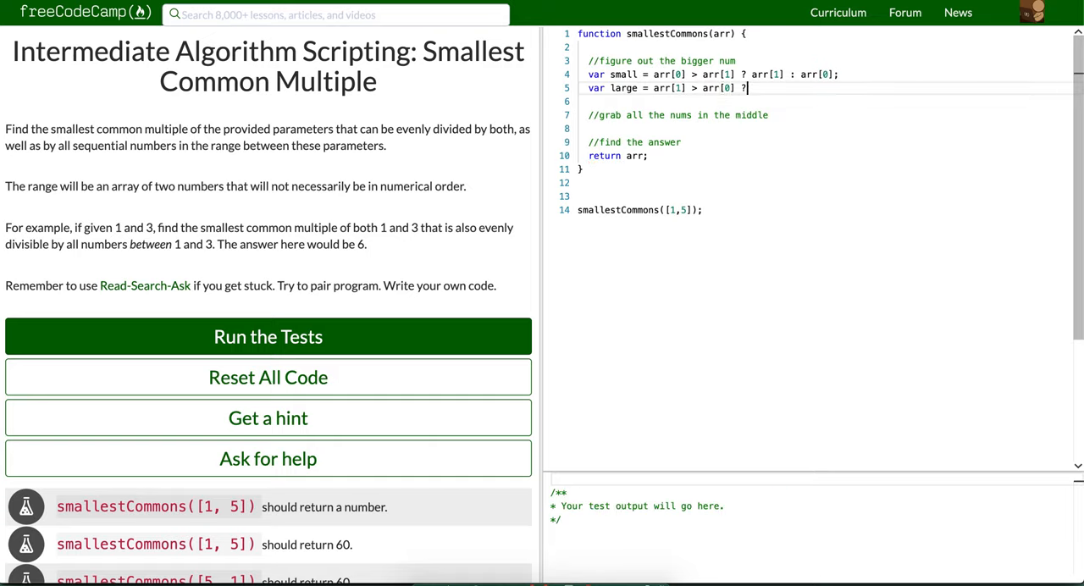
type("arr[")
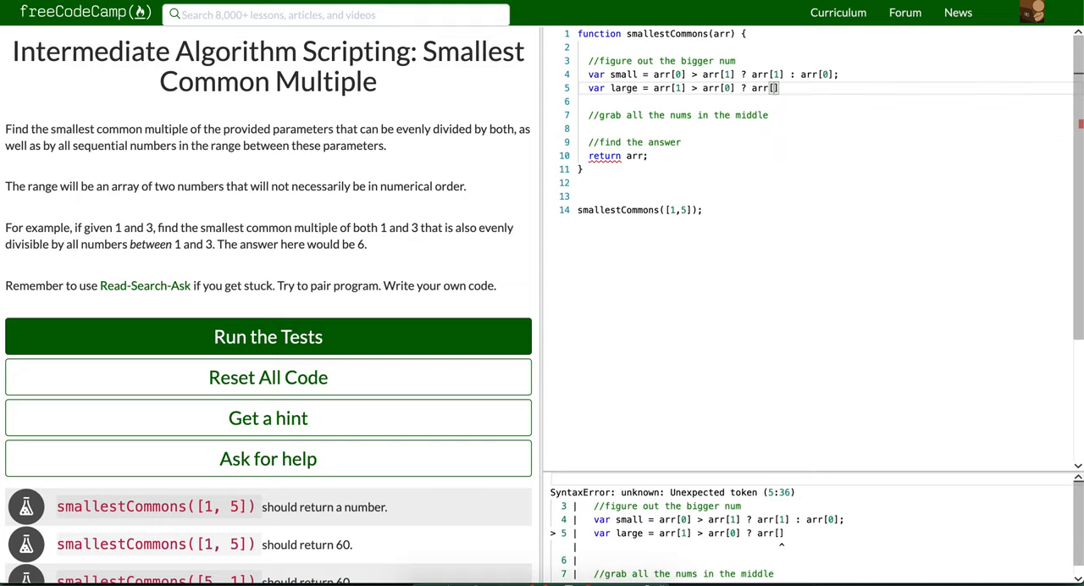
type("1")
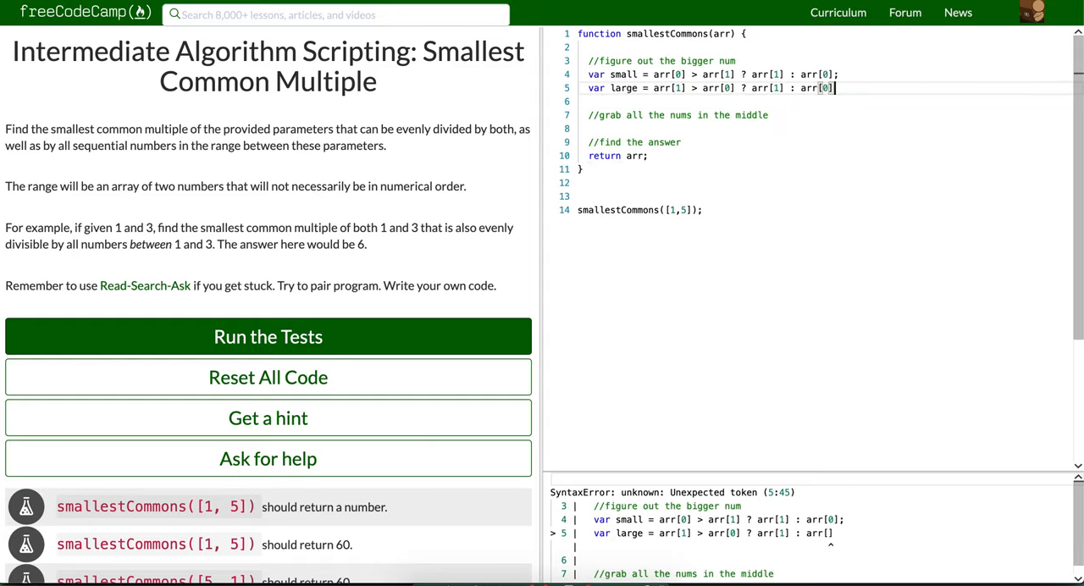
type("comsole.log")
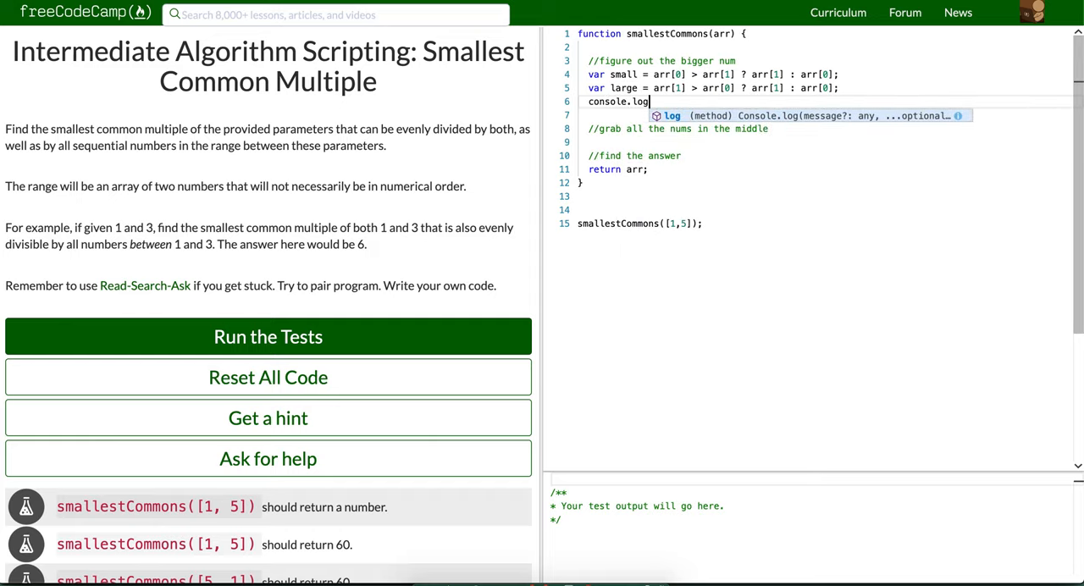
Log small and large with console.log(small, large) to check their values.
type("(large")
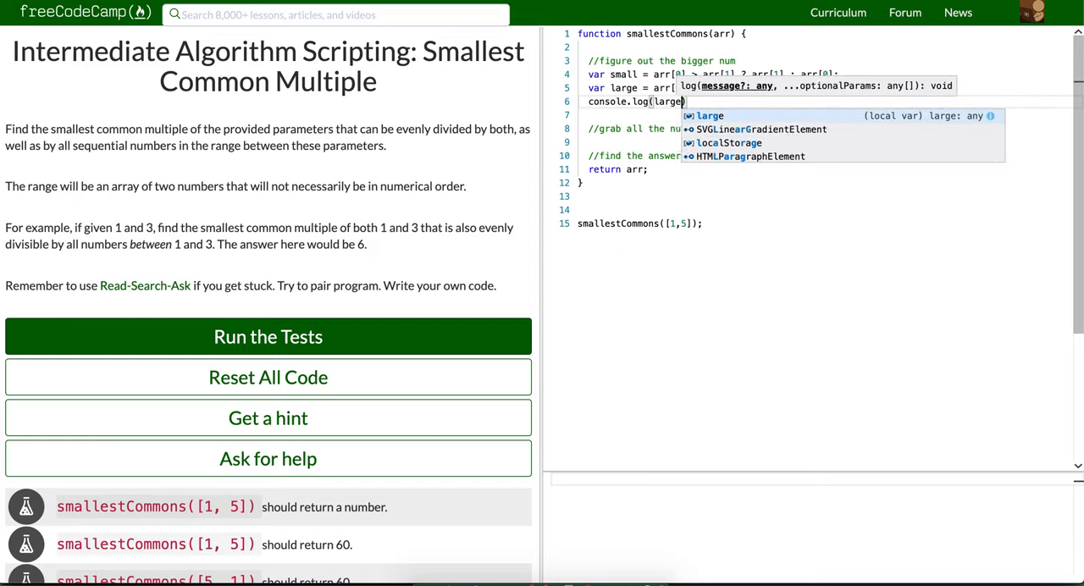
type("small")
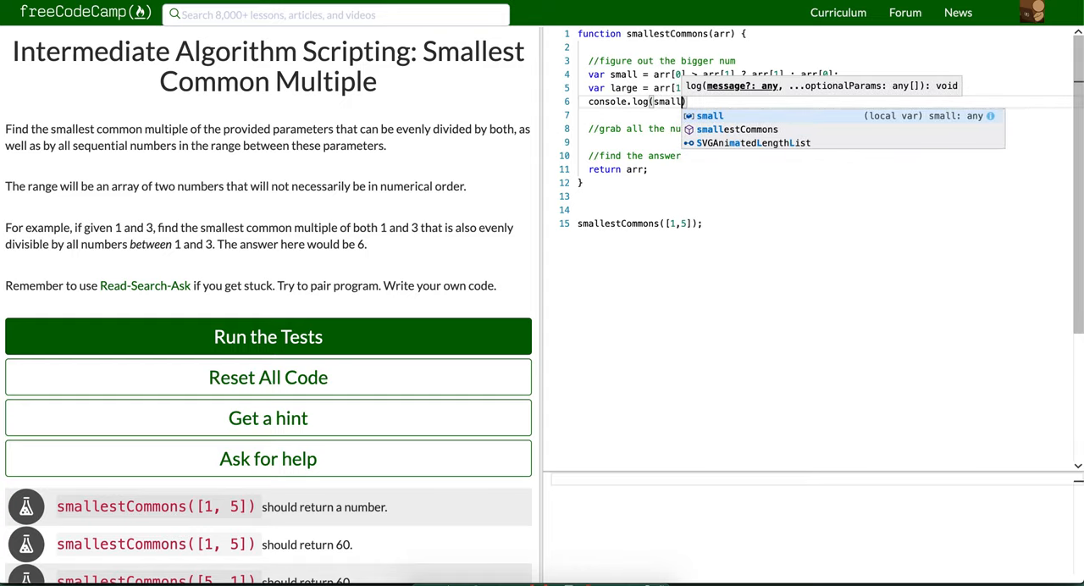
type(", large);")
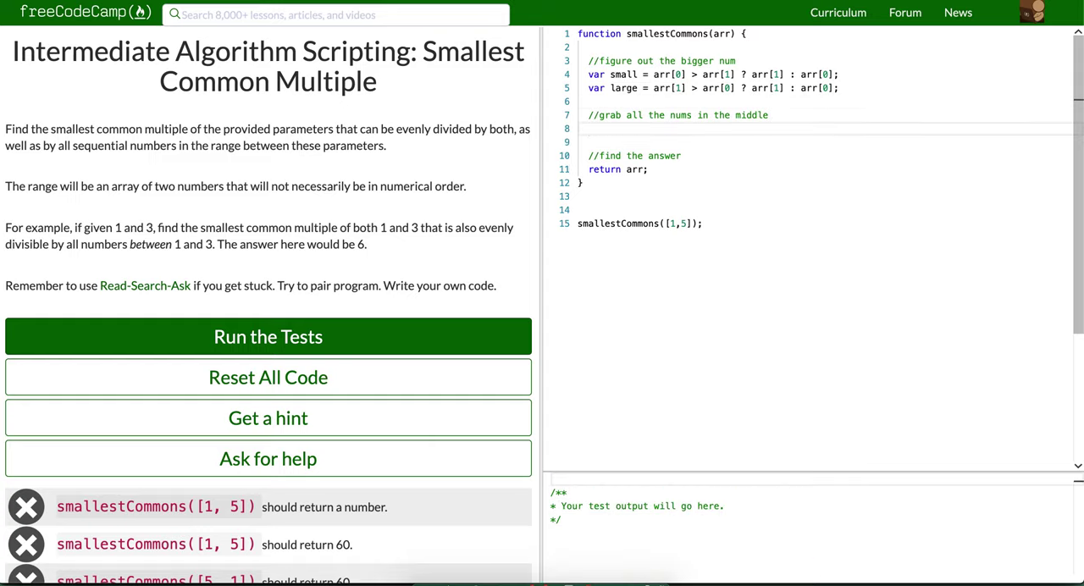
Declare an empty between array and betweenNum set to small+1.
type("var ba")
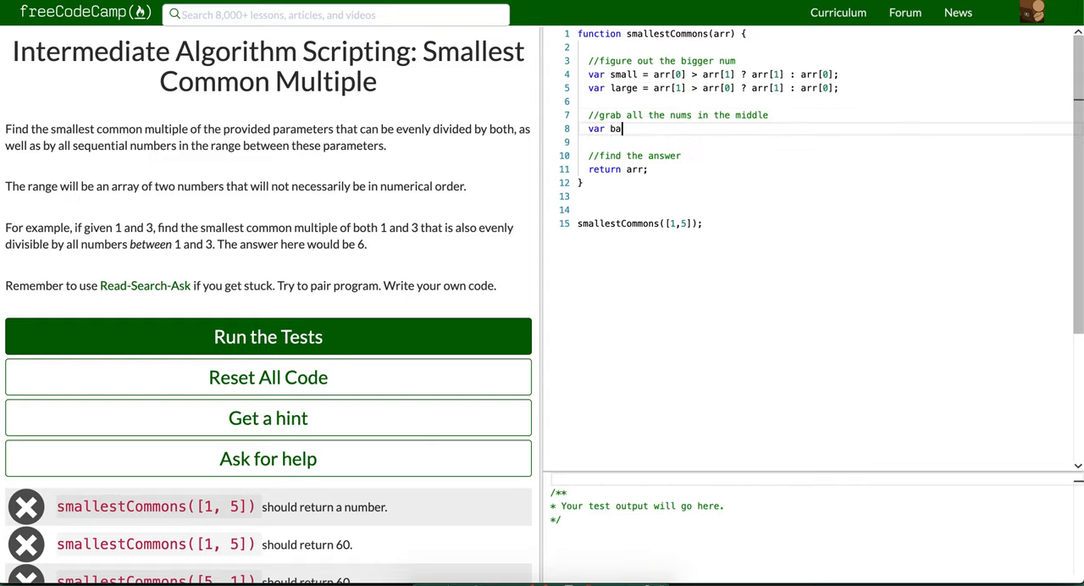
type("tween = [];")
left_click(826, 142)
type("v")
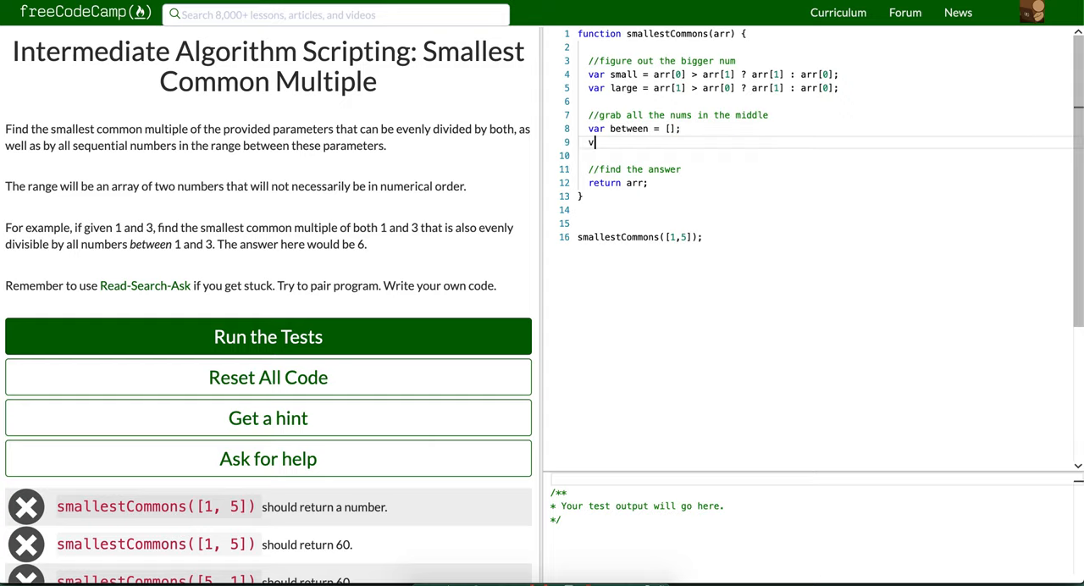
type("ar be")
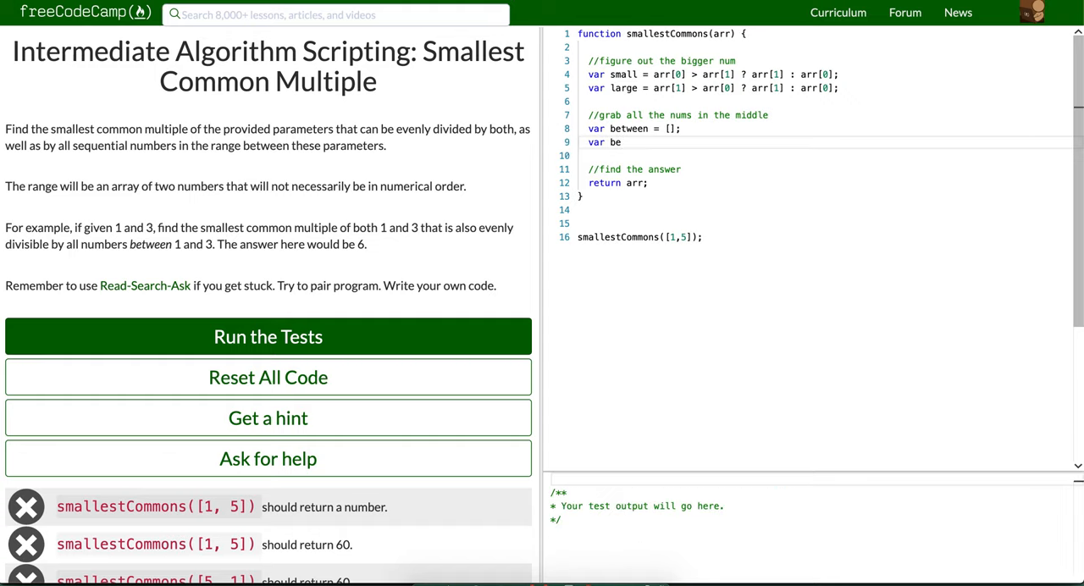
type("tween")
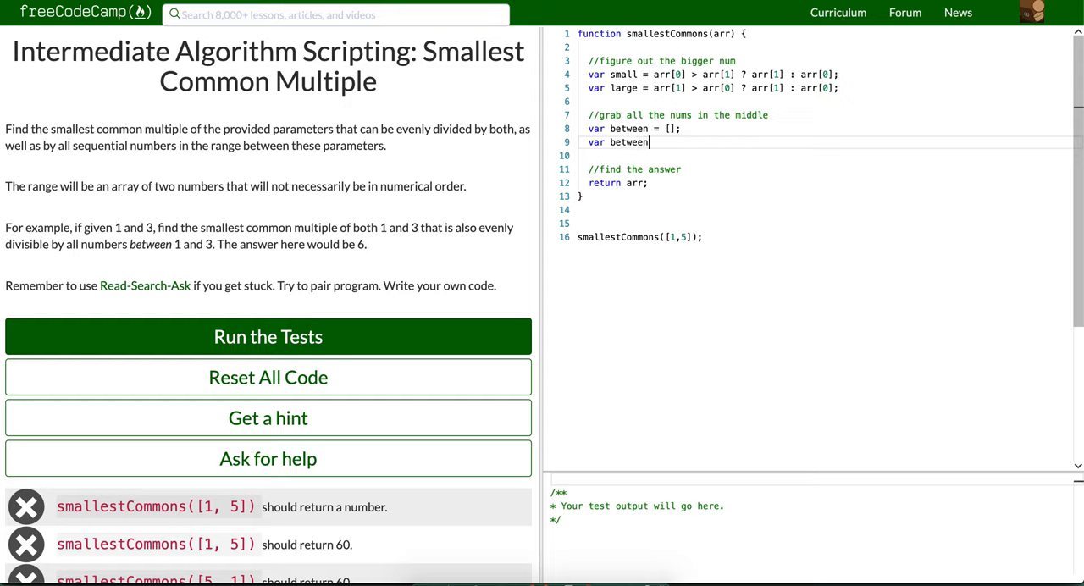
type("Num")
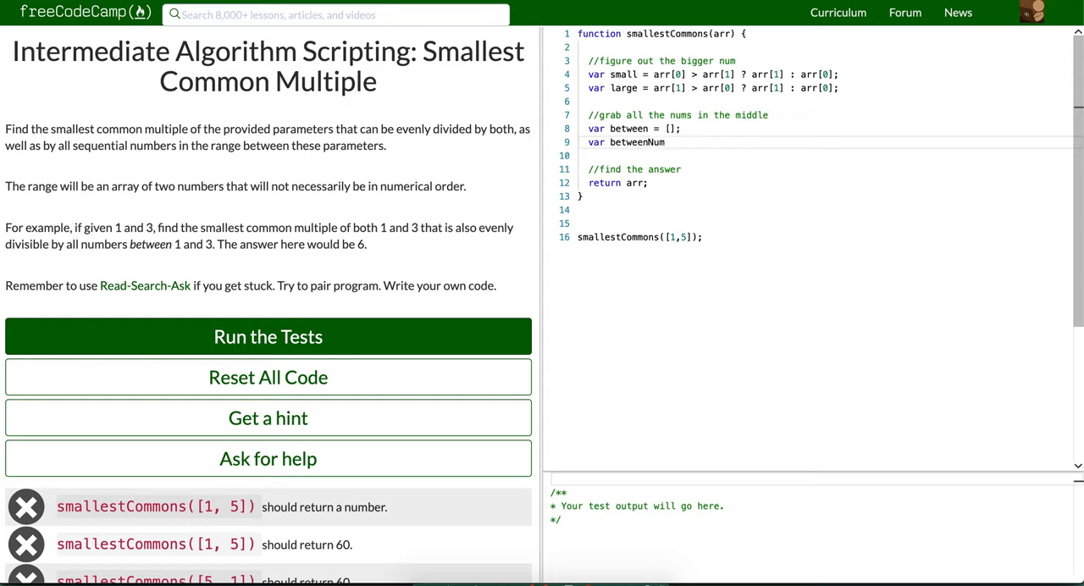
type("= sa")
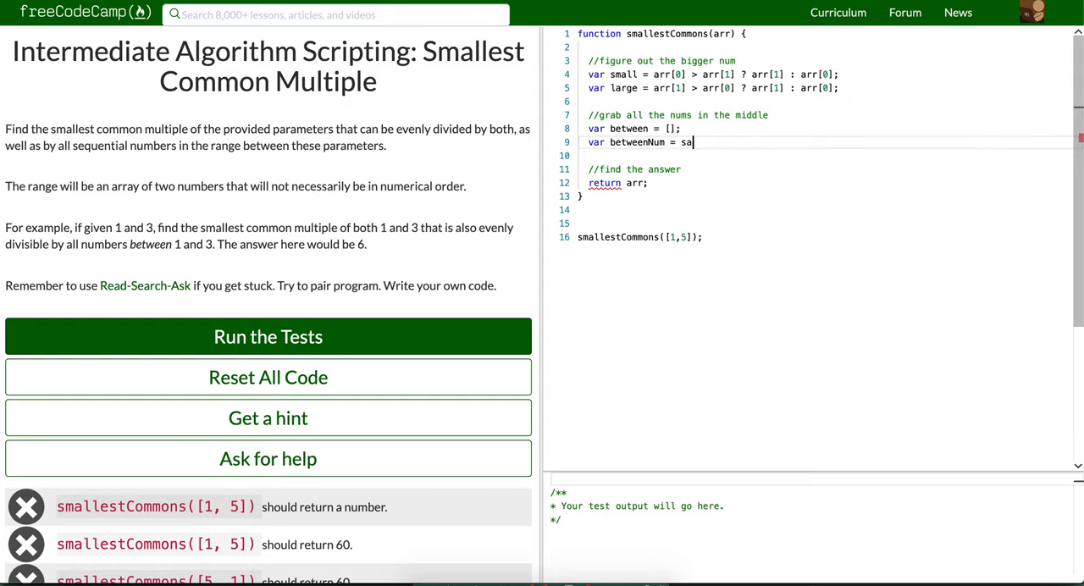
type("mall+1;")
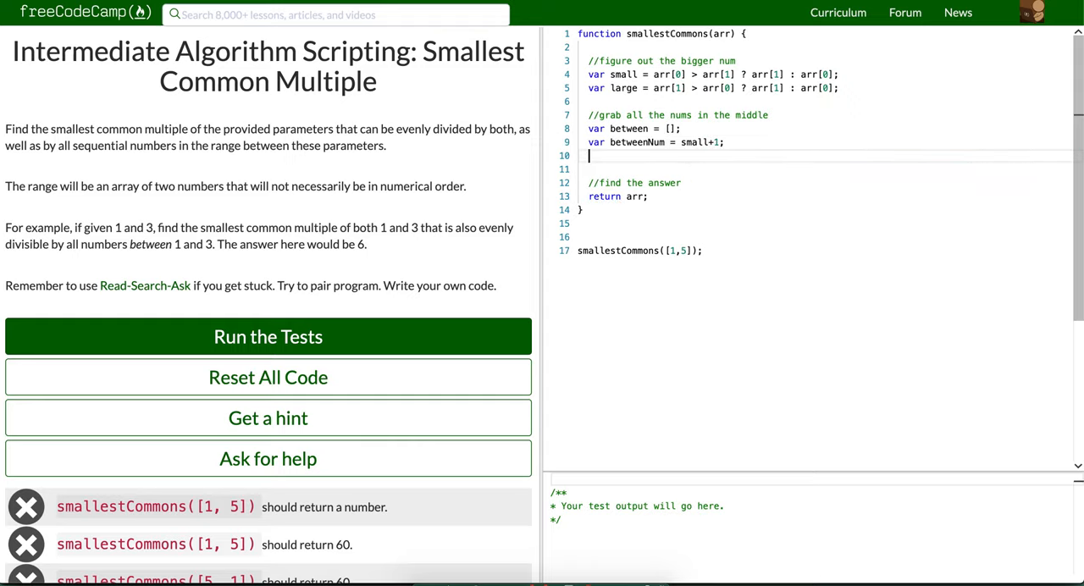
Push betweenNum into between in a while loop until it reaches large, then start logging between.
type("while()")
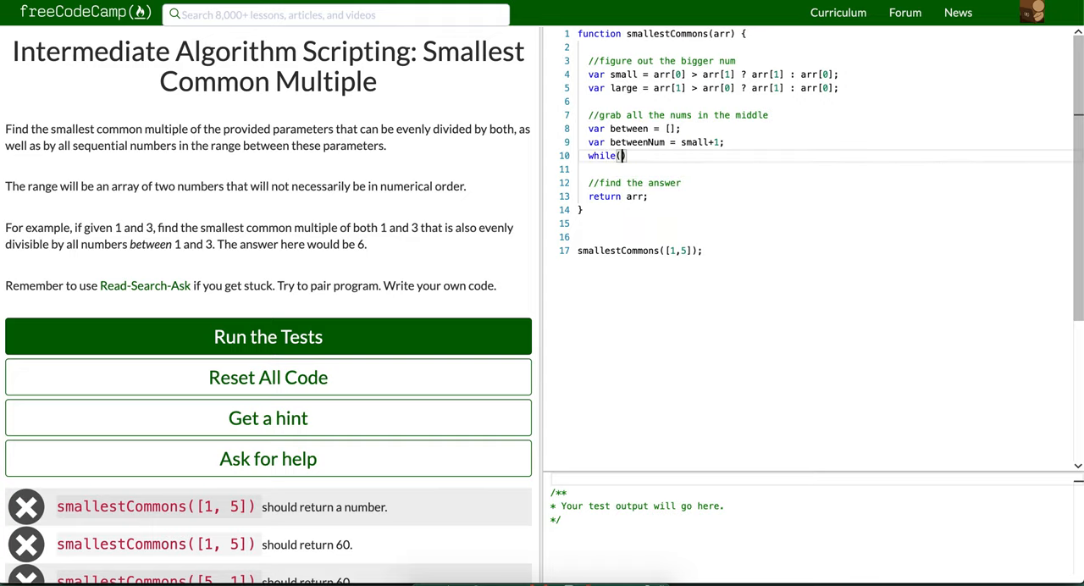
type("betweenNum")
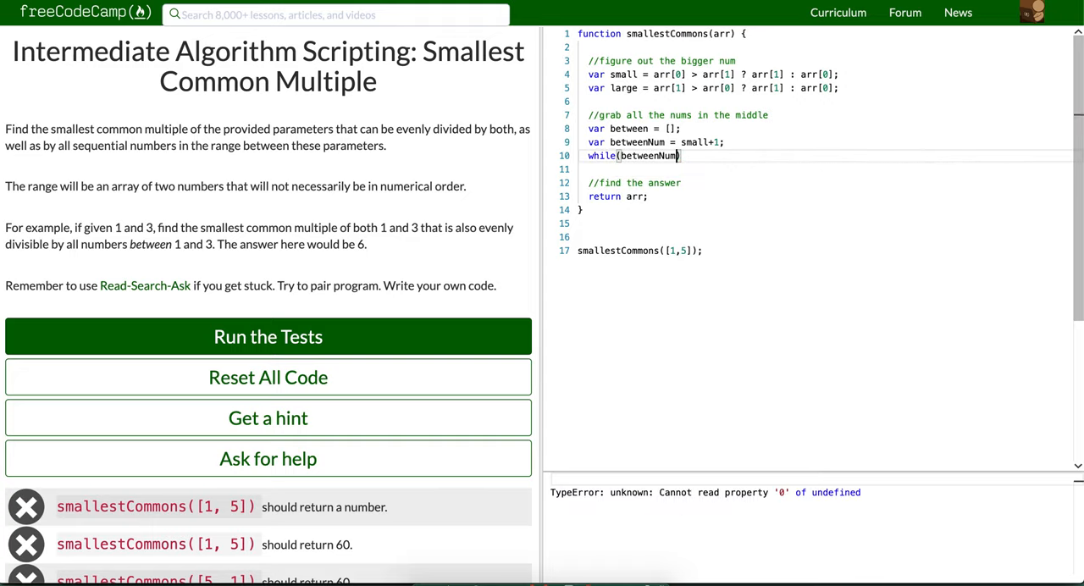
type("< large)")
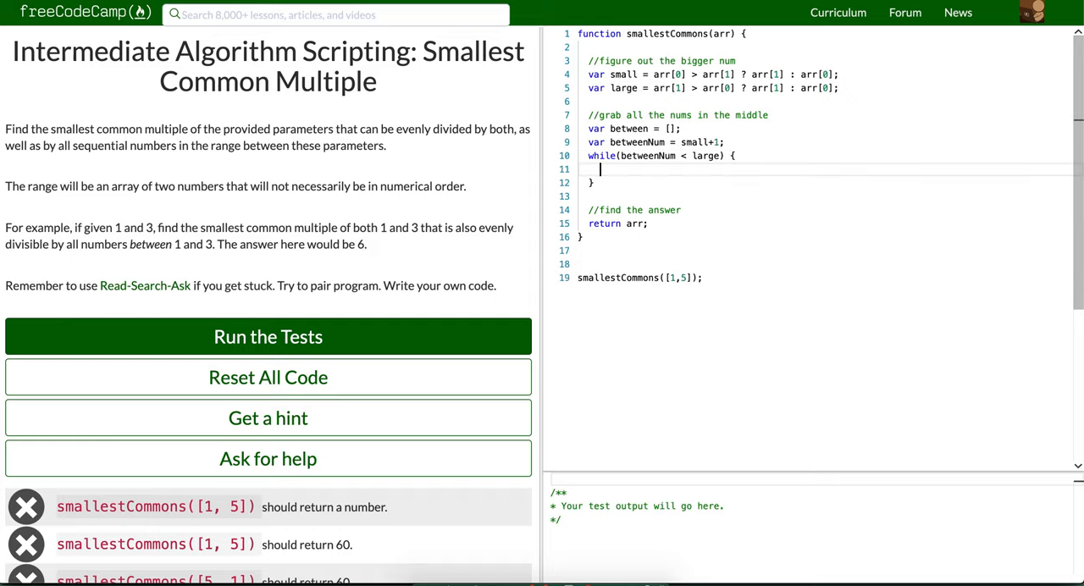
type("between.")
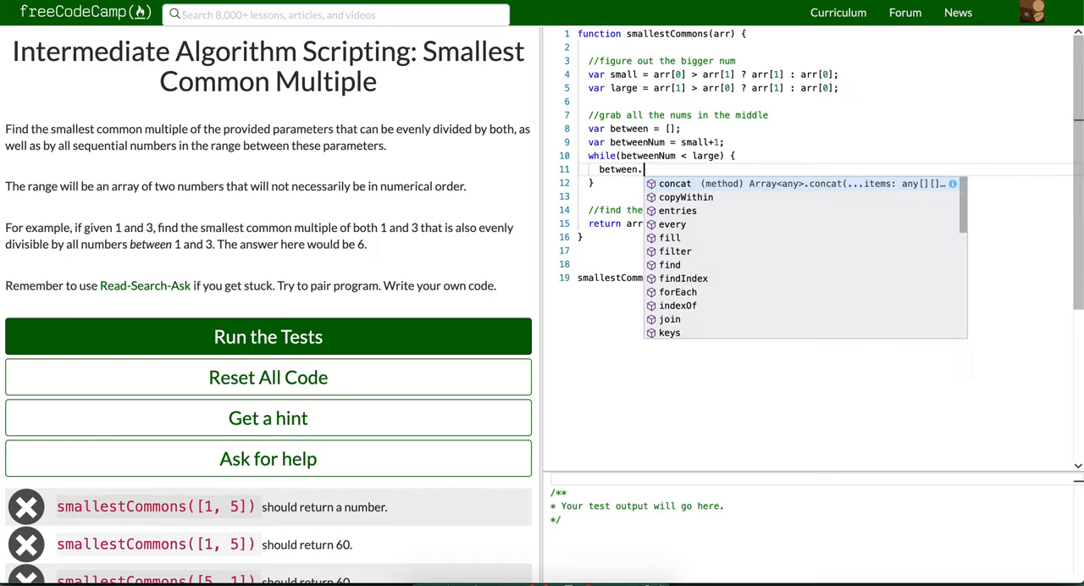
type("push(betweenNum);")
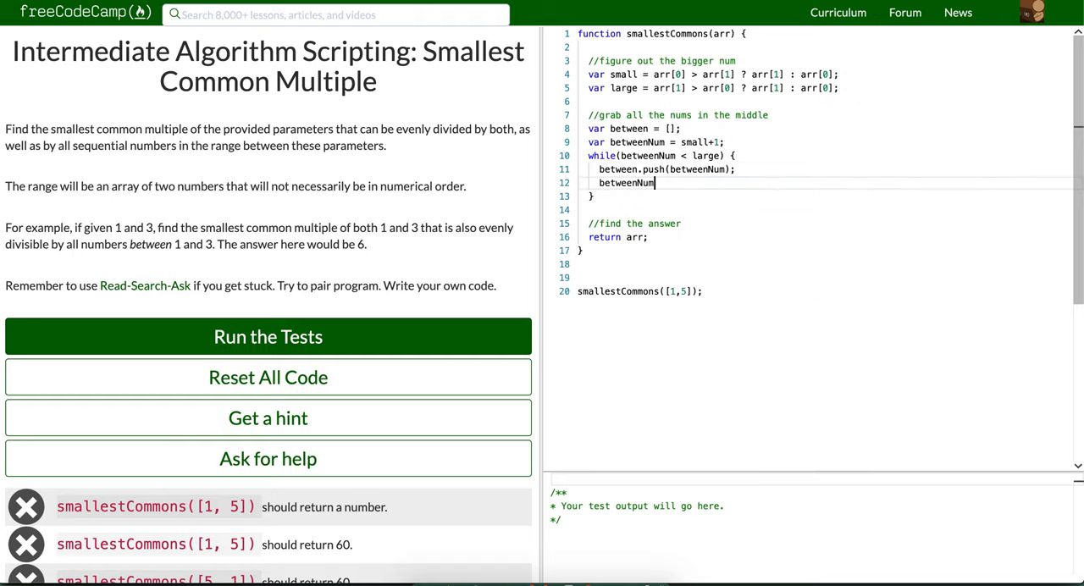
type("++;")
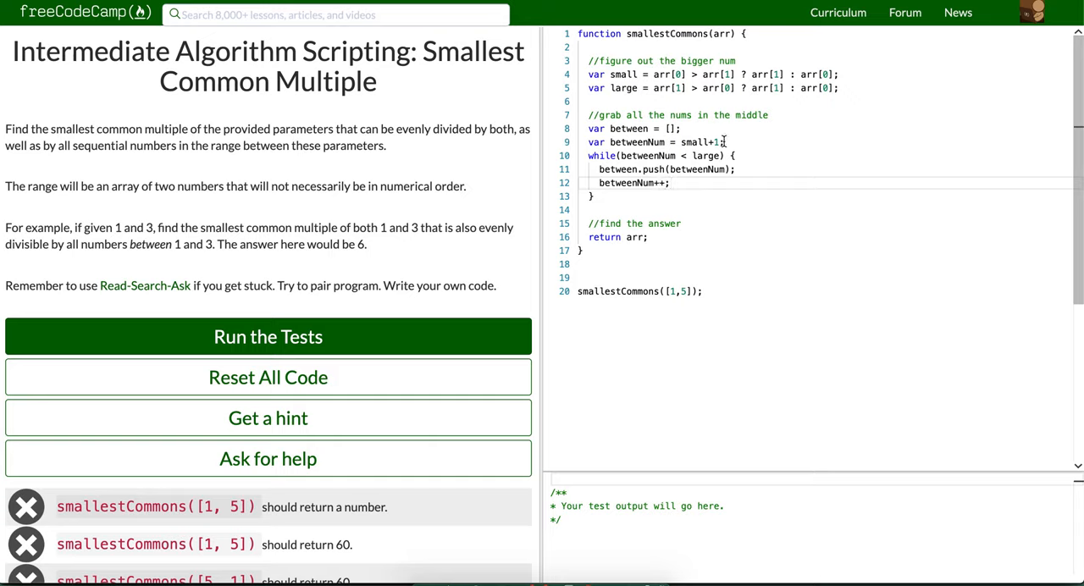
type("consol")
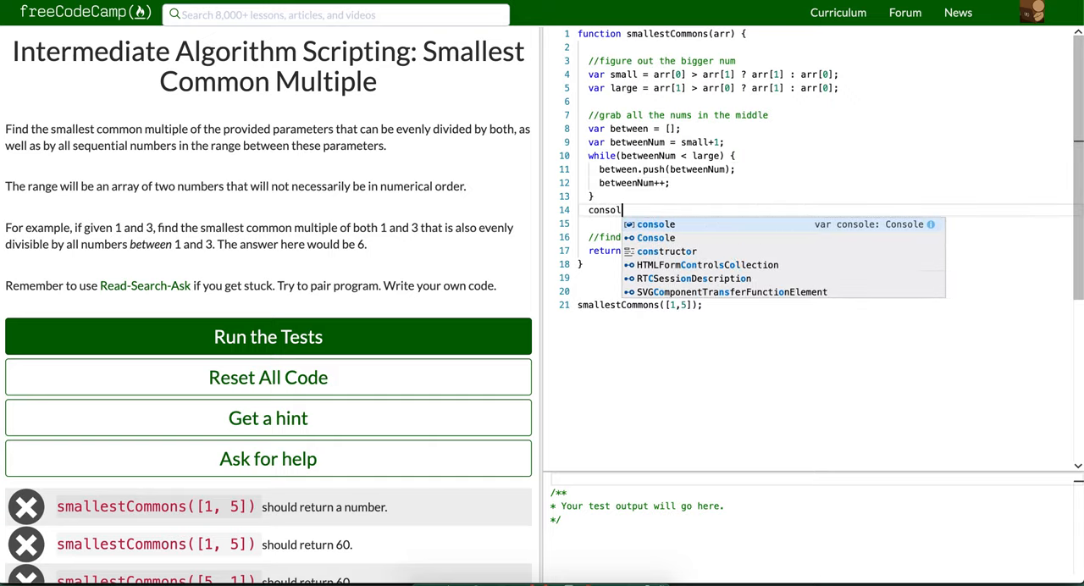
type("e.log(be")
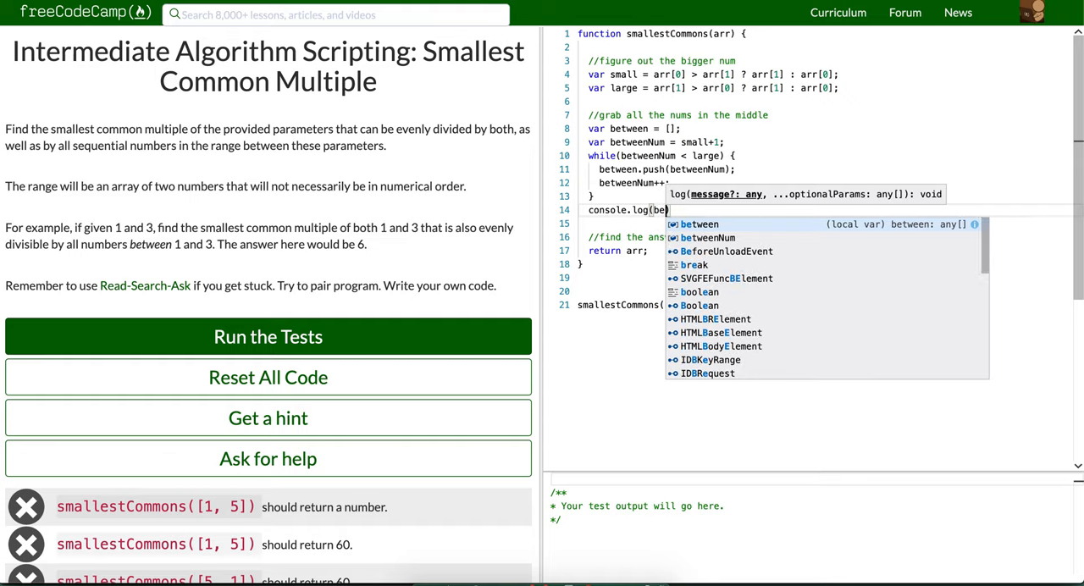
Log between, confirm it shows 19 through 22 for [23, 18], and close DevTools.
left_click(267, 337)
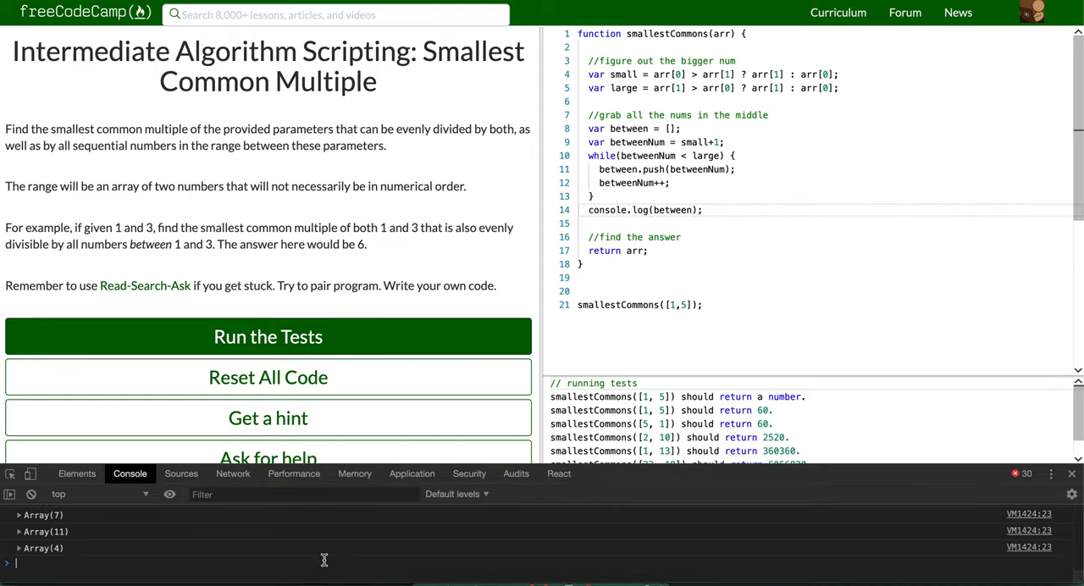
left_click(18, 548)
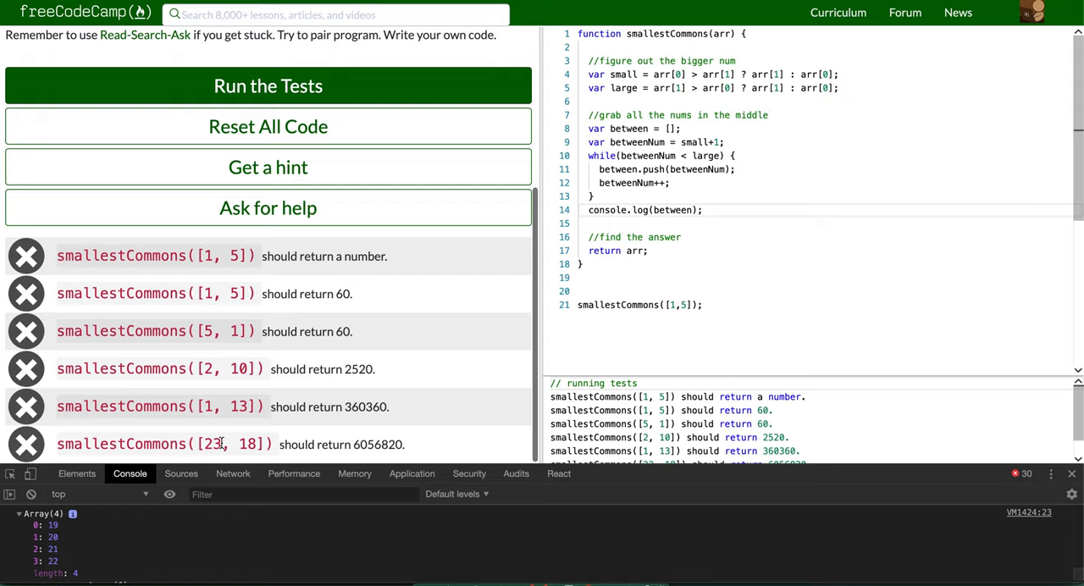
mouse_move(68, 573)
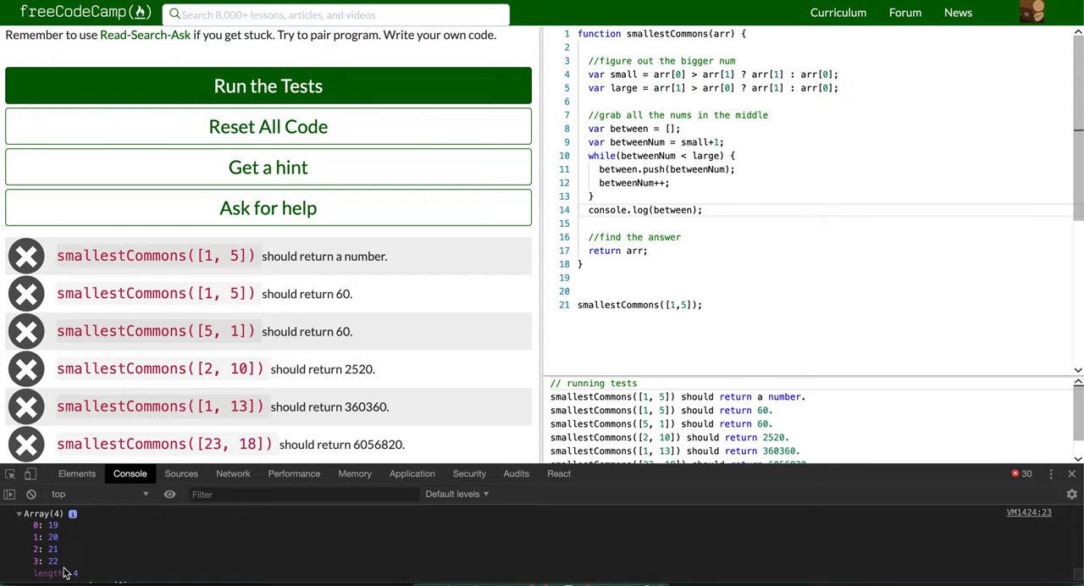
mouse_move(1071, 475)
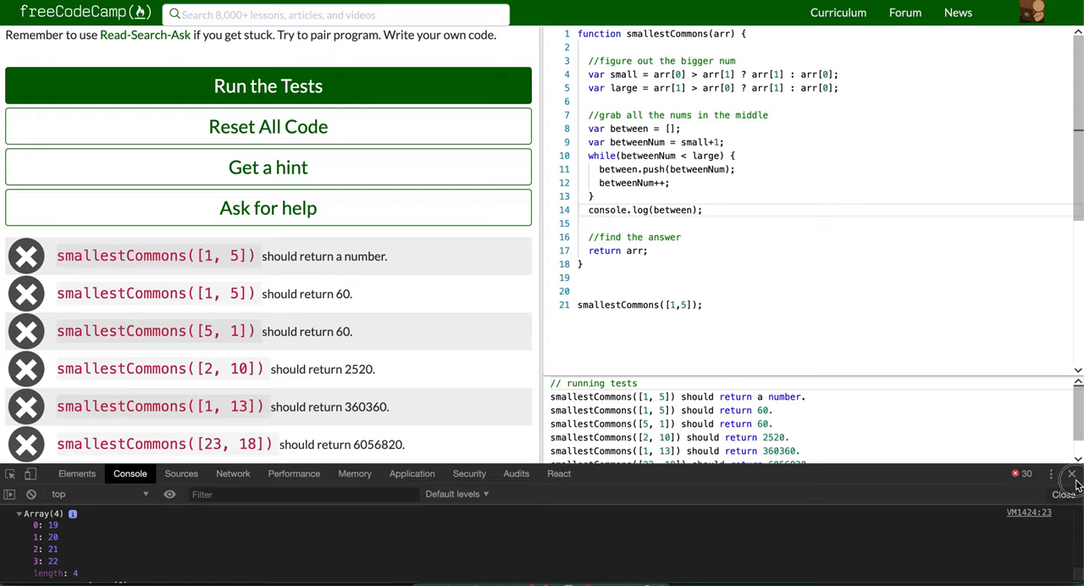
left_click(1070, 473)
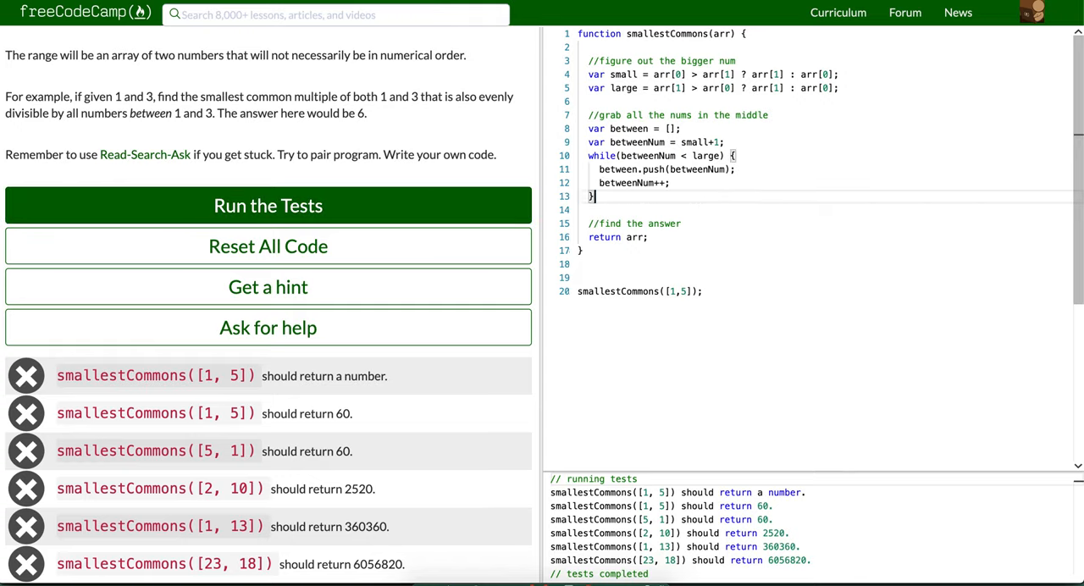
Declare var answer = undefined; and a counter var cur = 1; under the find-the-answer comment.
key("Enter")
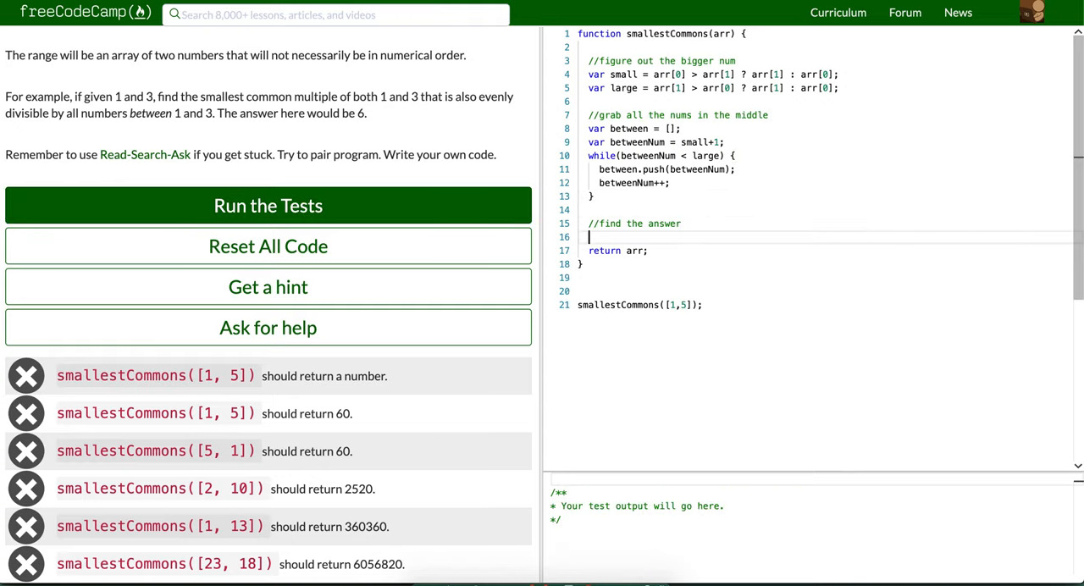
type("var an")
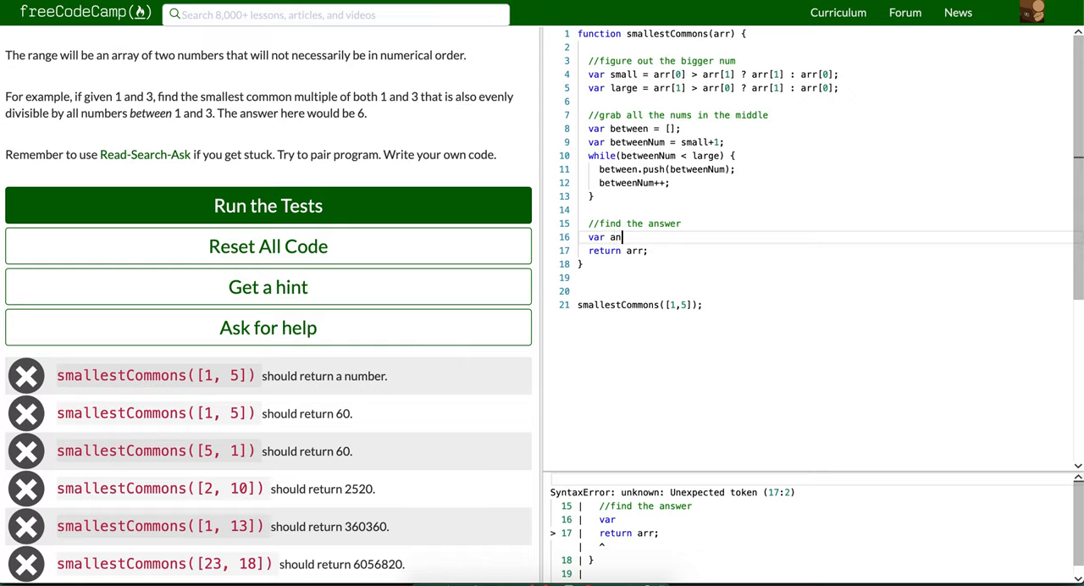
type("swer =")
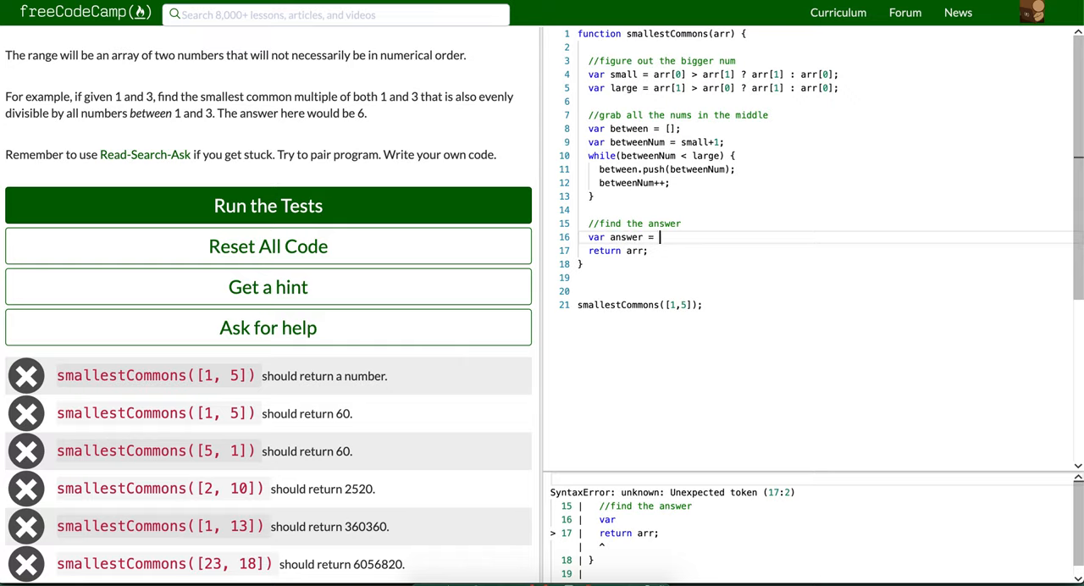
type("undefined;")
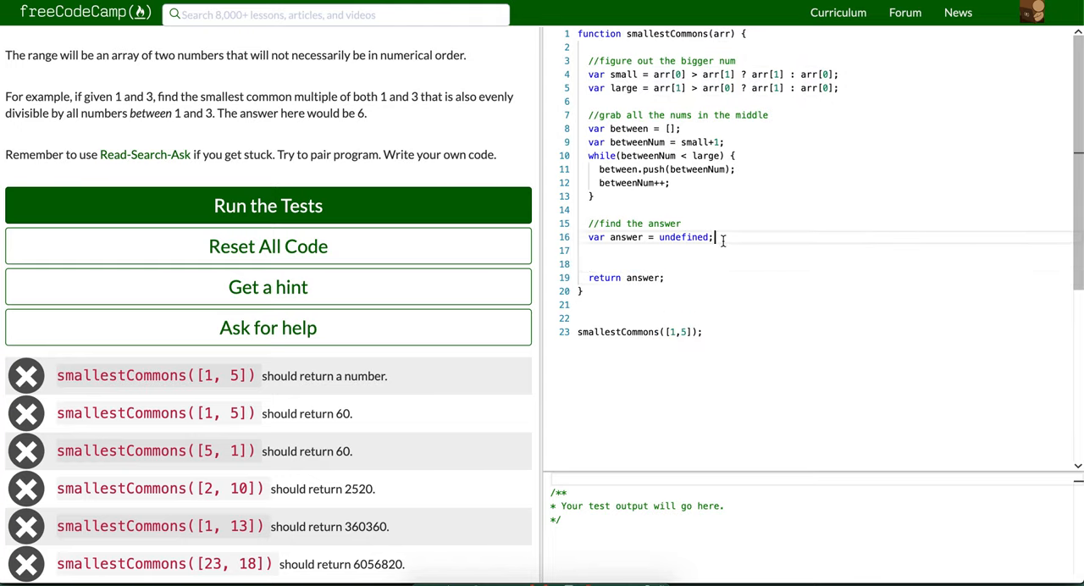
type("var")
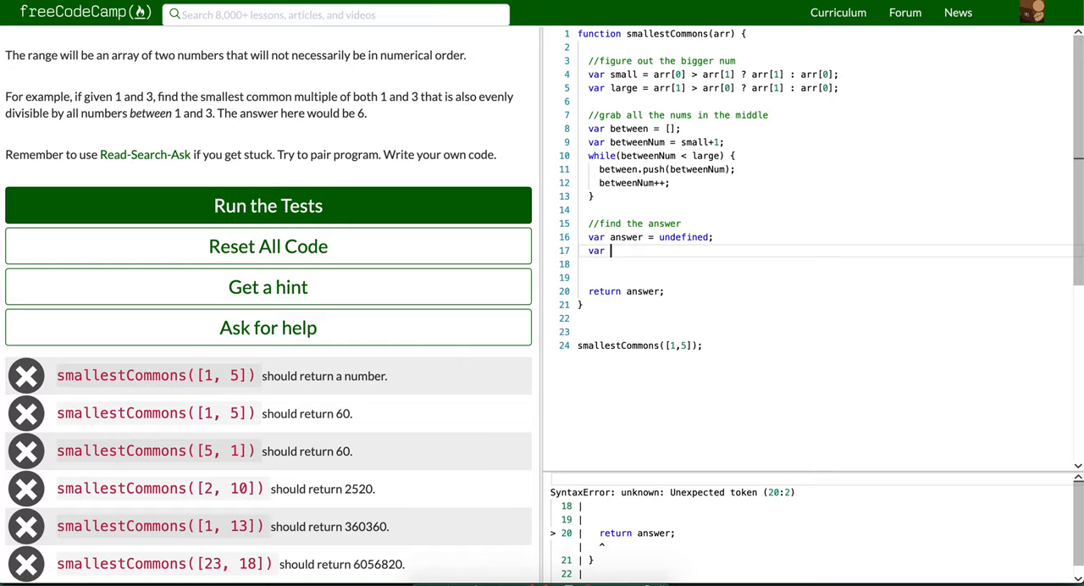
type("next")
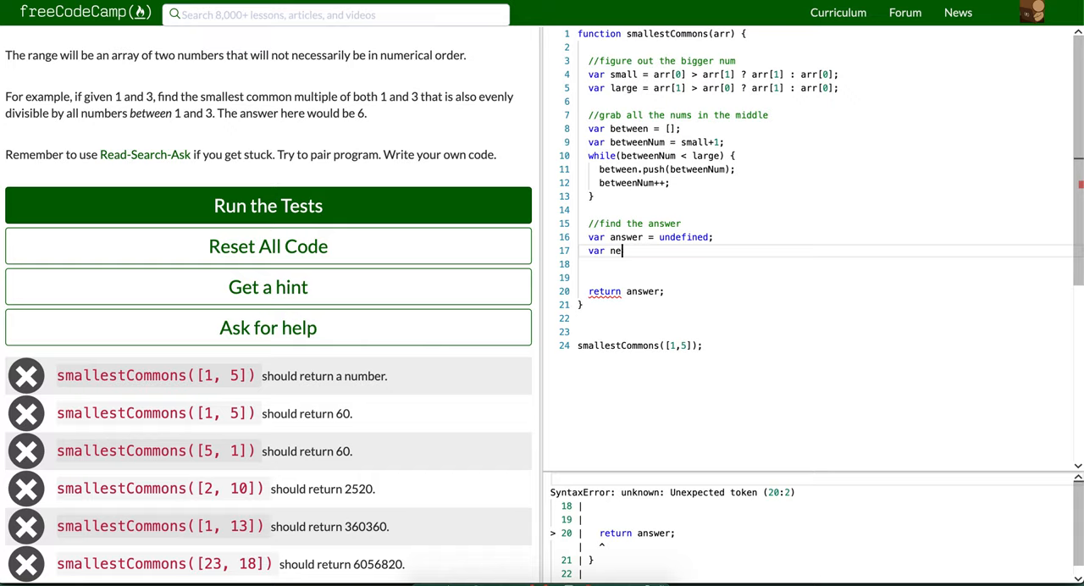
key("Backspace")
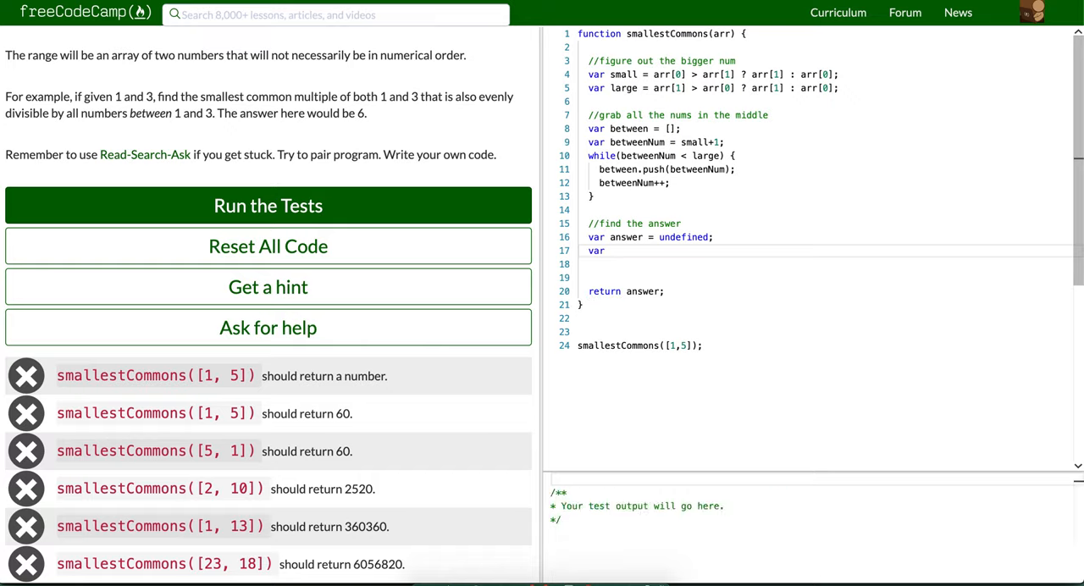
type("cur =")
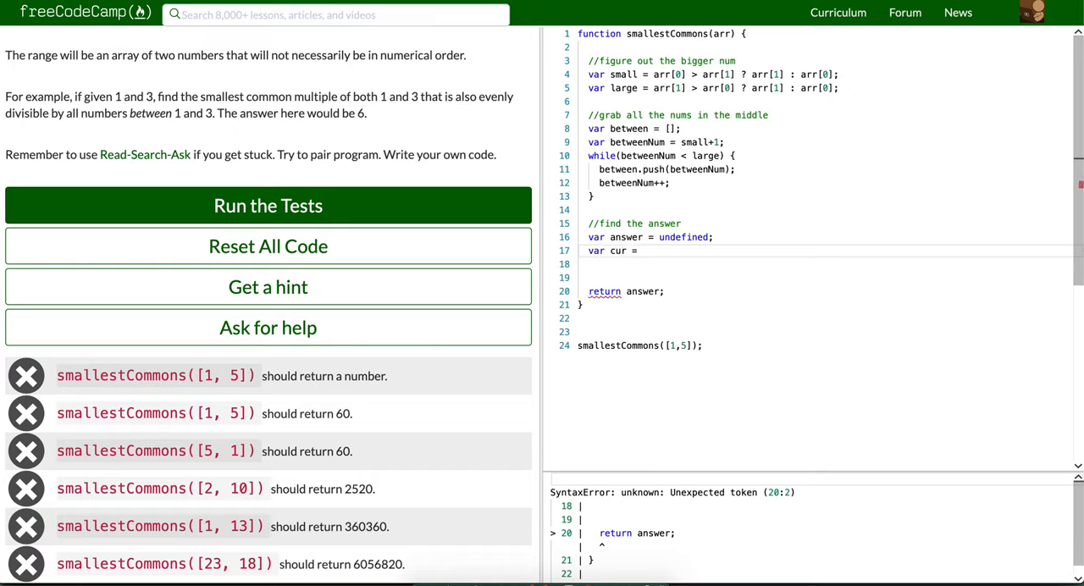
type("1;")
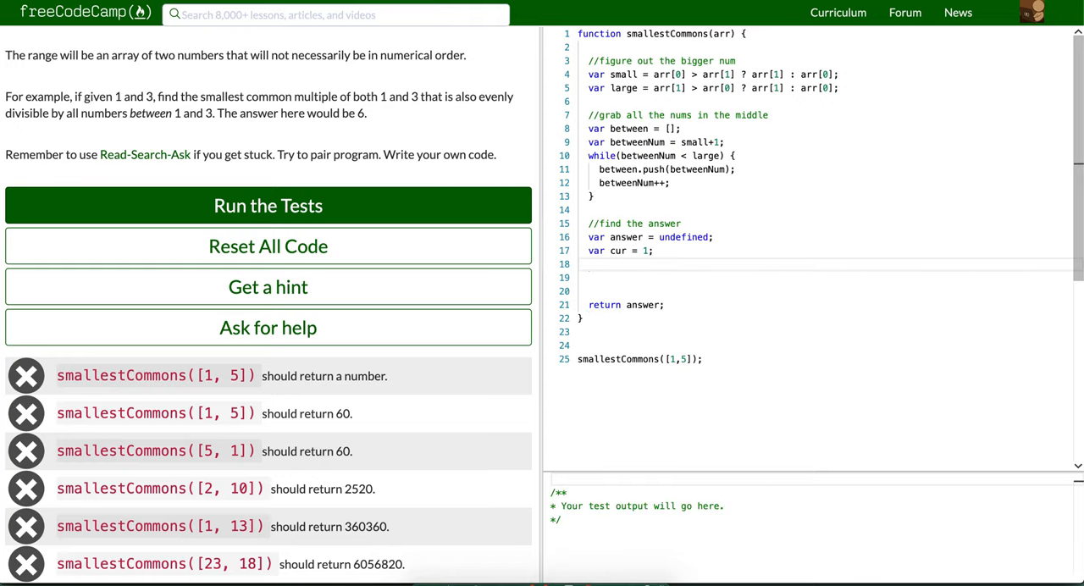
Add var notFound = true; and open a while(notFound) loop.
type("while(")
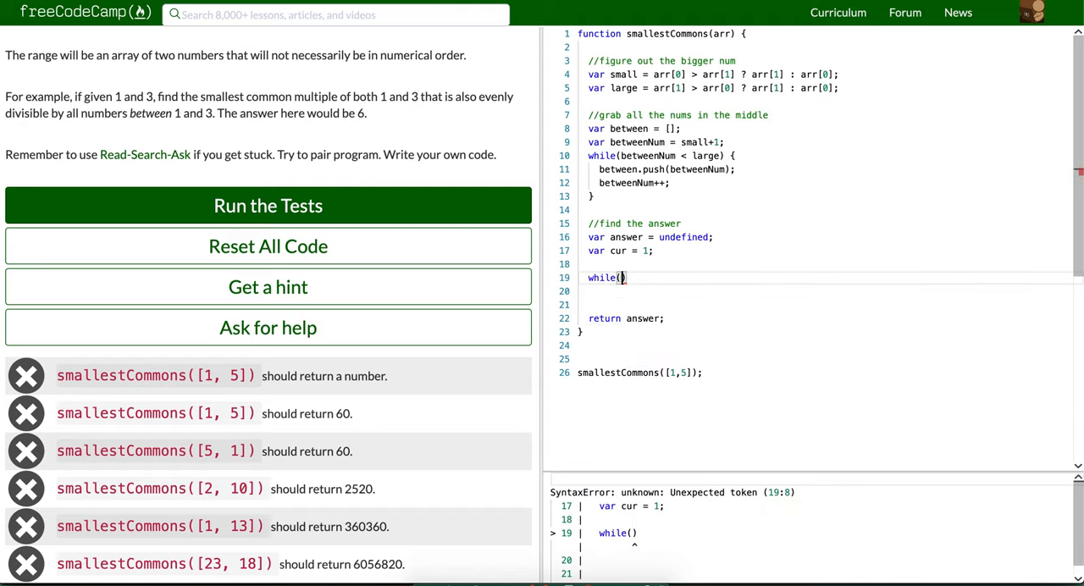
type("cur")
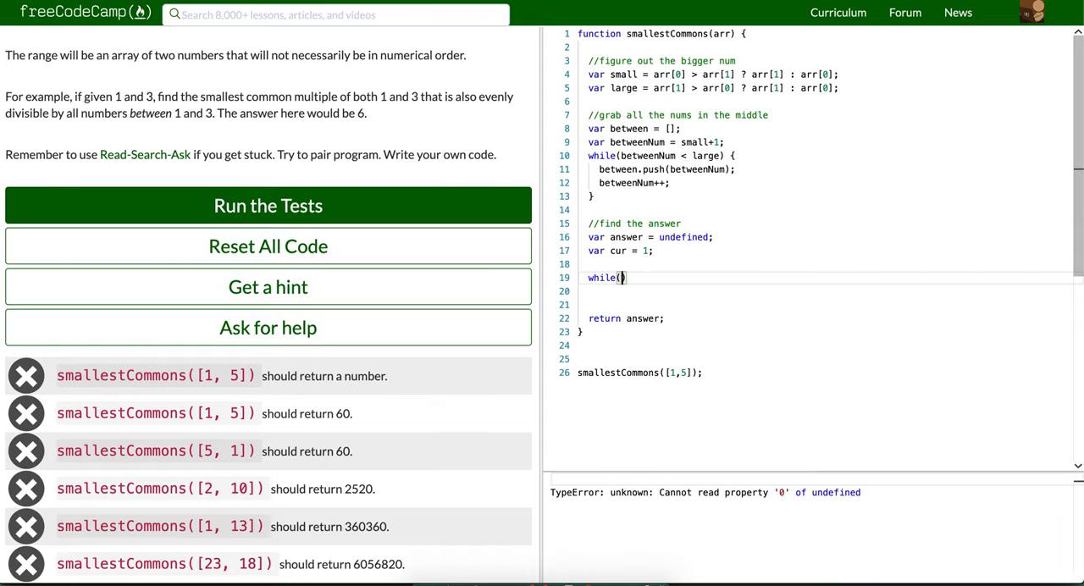
type("var")
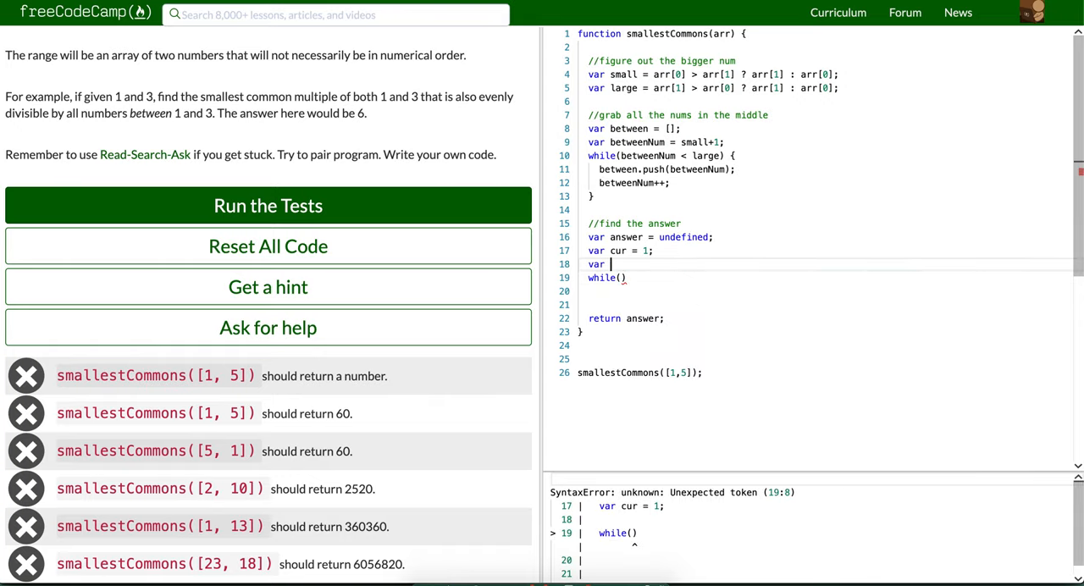
type("notf")
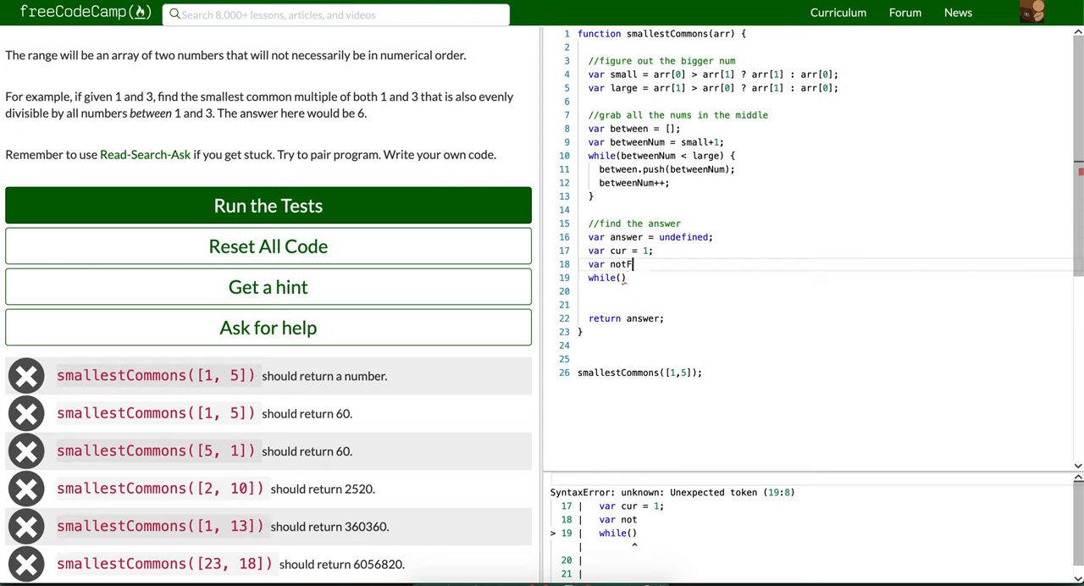
type("Found =")
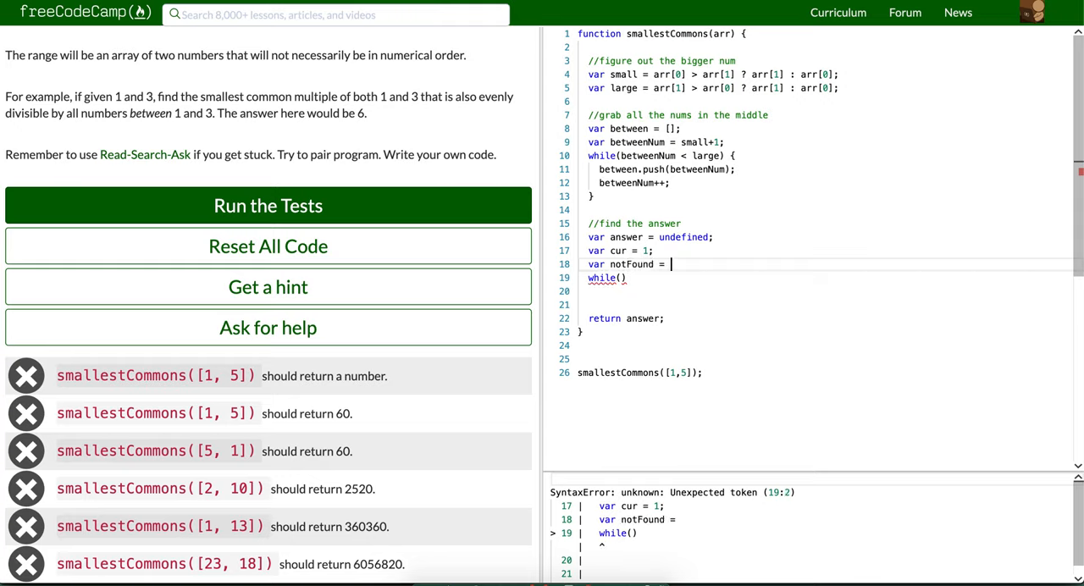
type("true;")
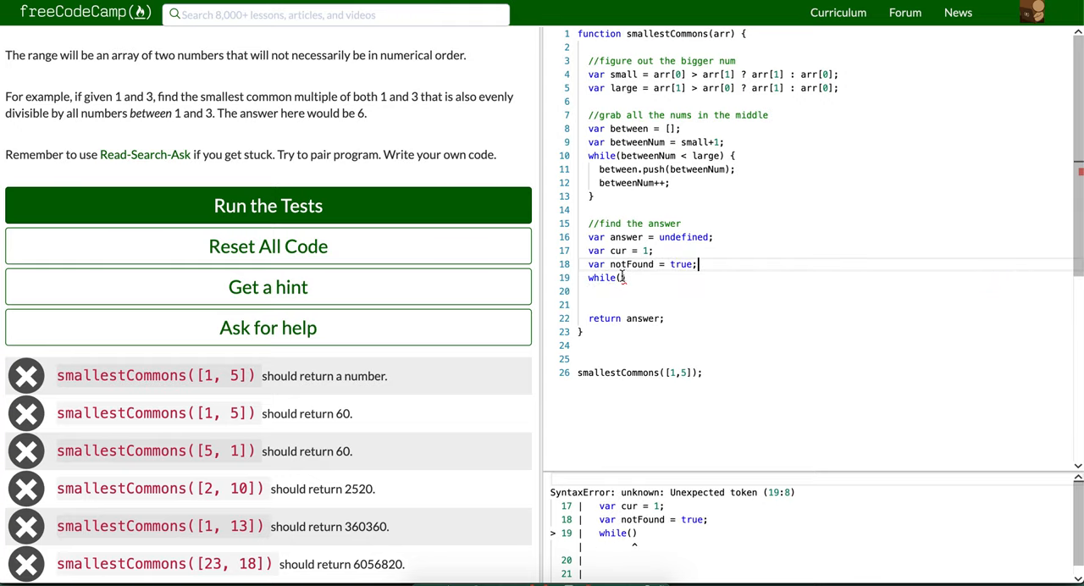
type("notFound")
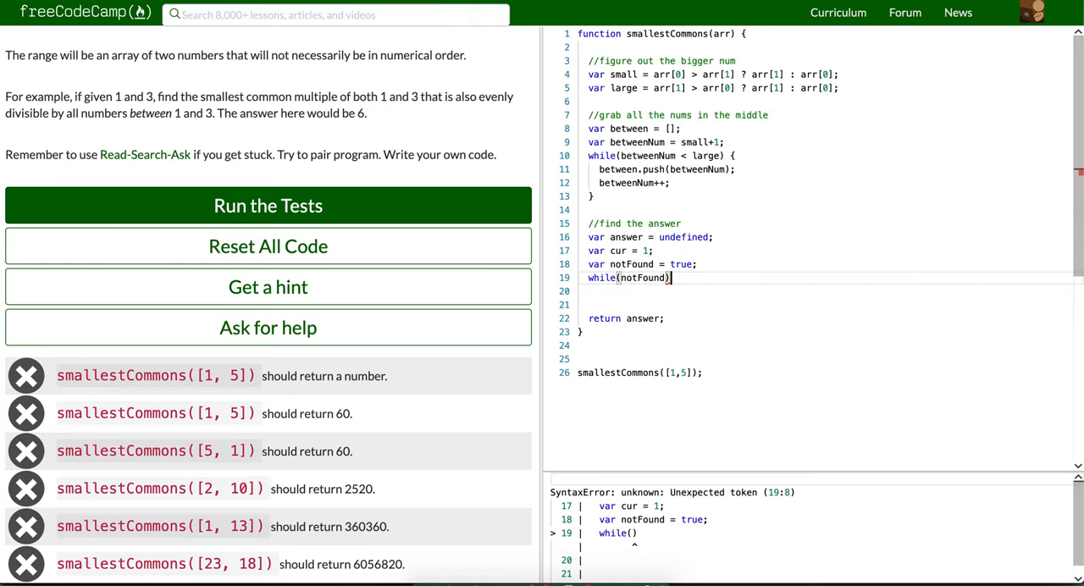
type("{")
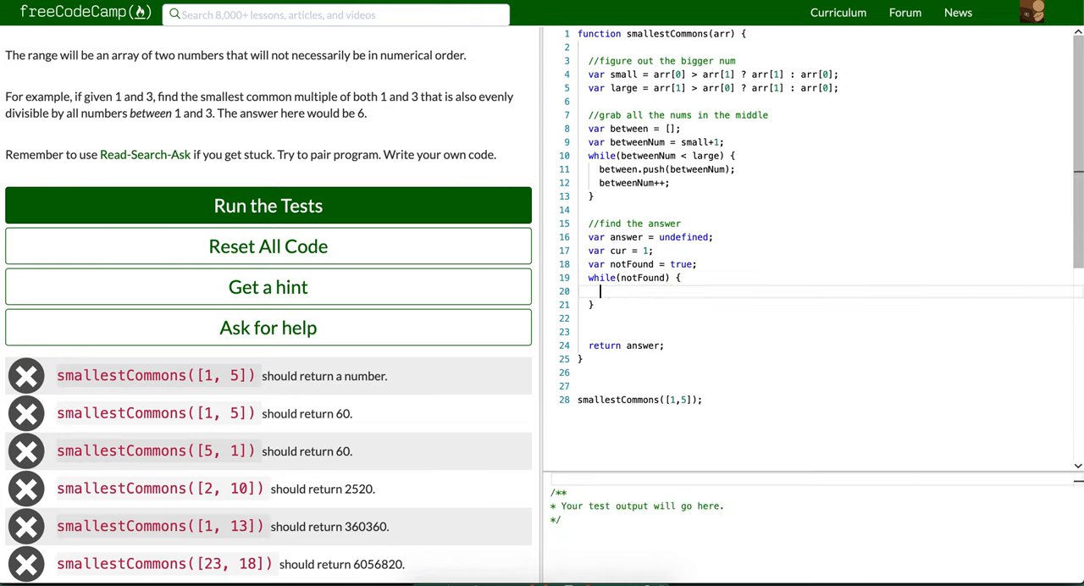
Inside the loop, compute var next = cur * small above an if (Number.isInteger()) check.
type("cur++;")
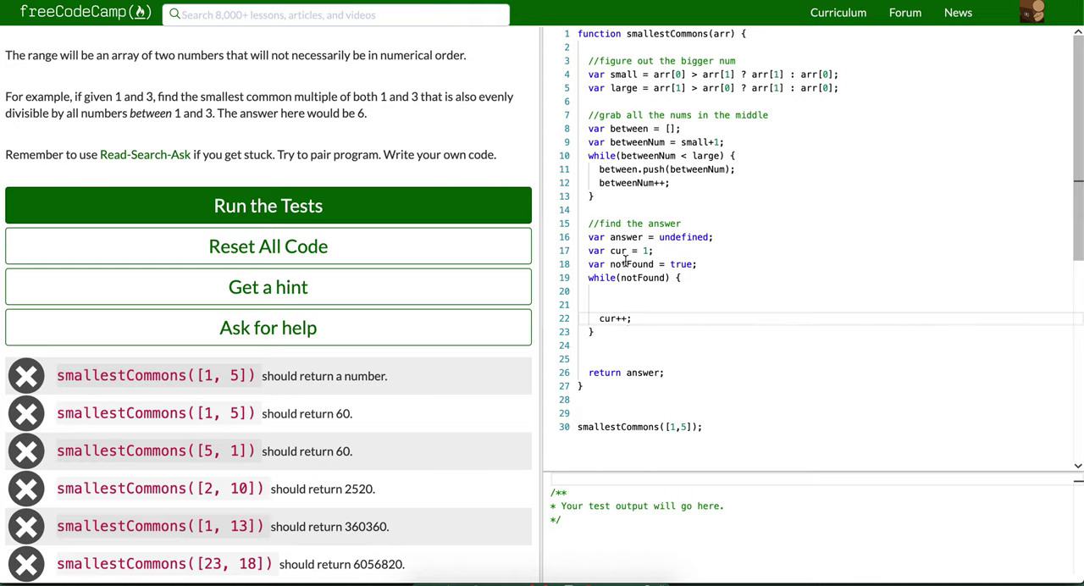
type("if ()")
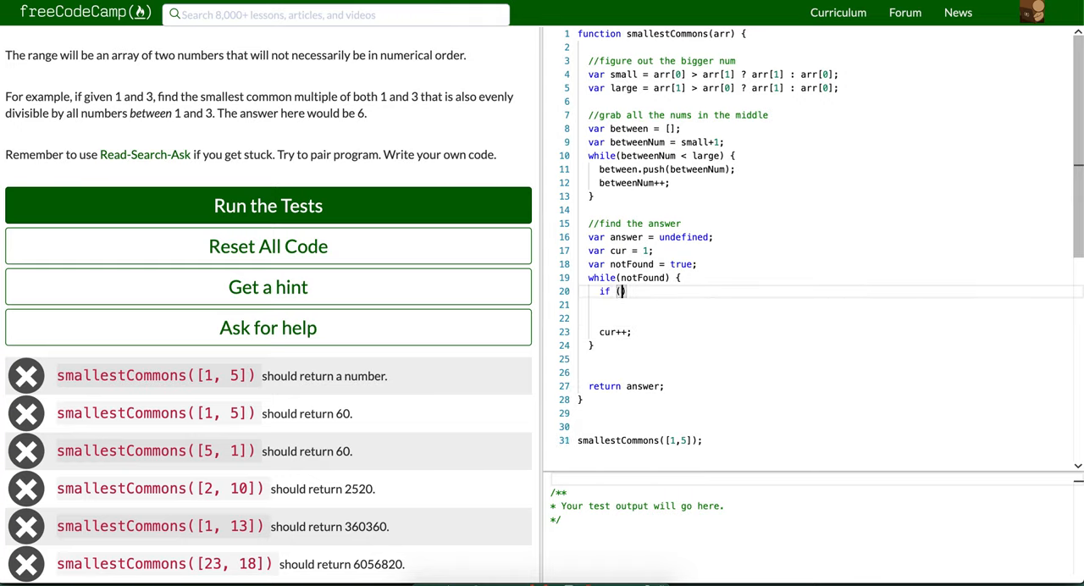
left_click(268, 205)
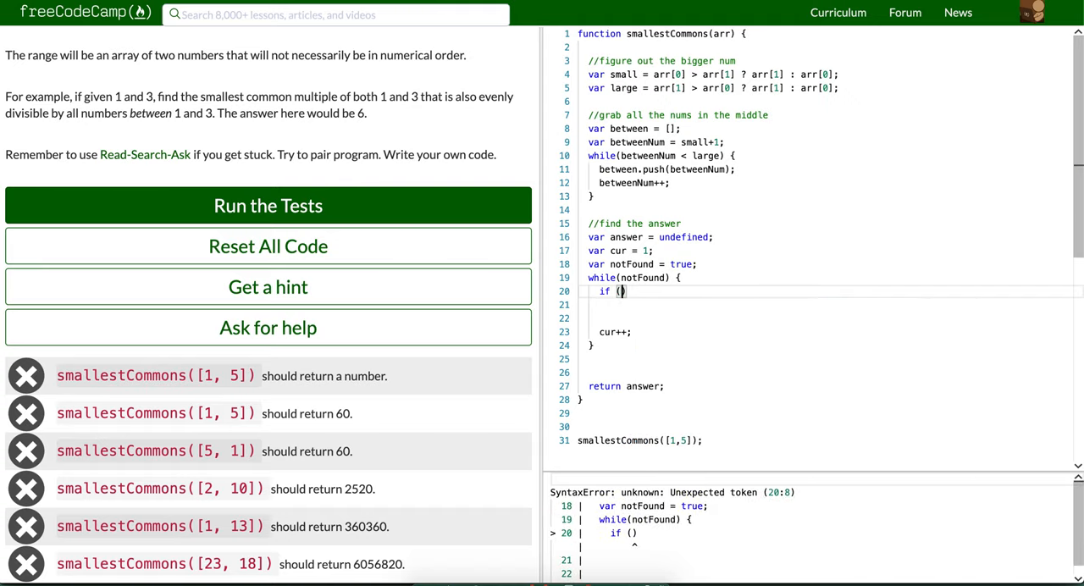
type("Number.isInteger(")
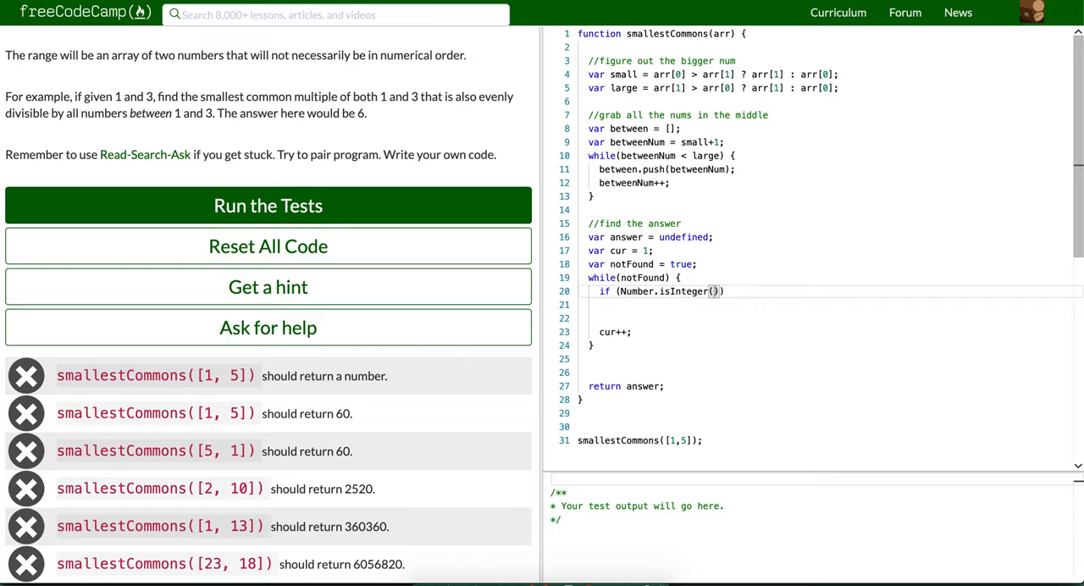
key("Enter")
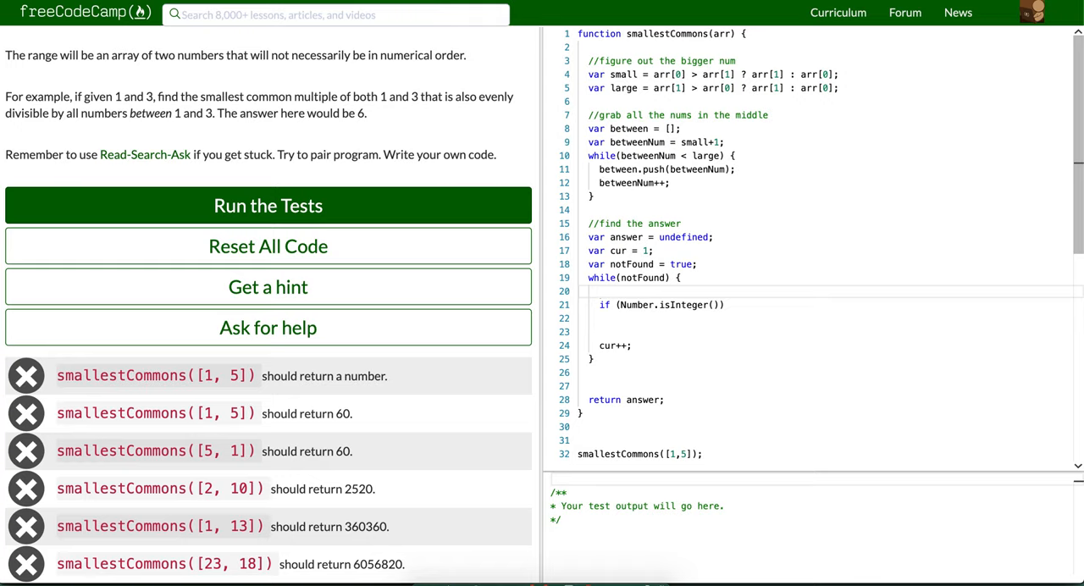
type("var next =")
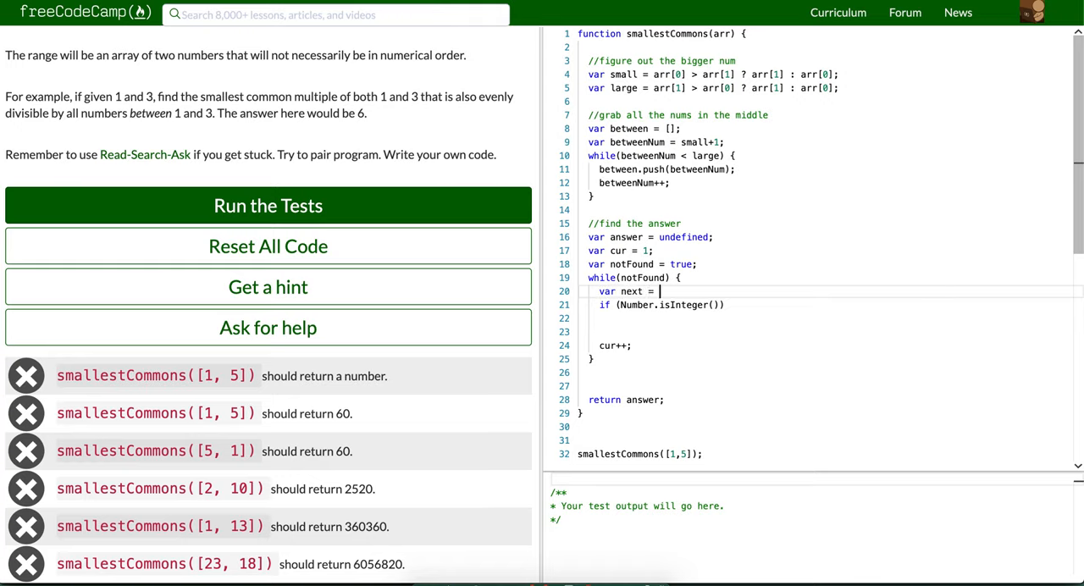
type("cur")
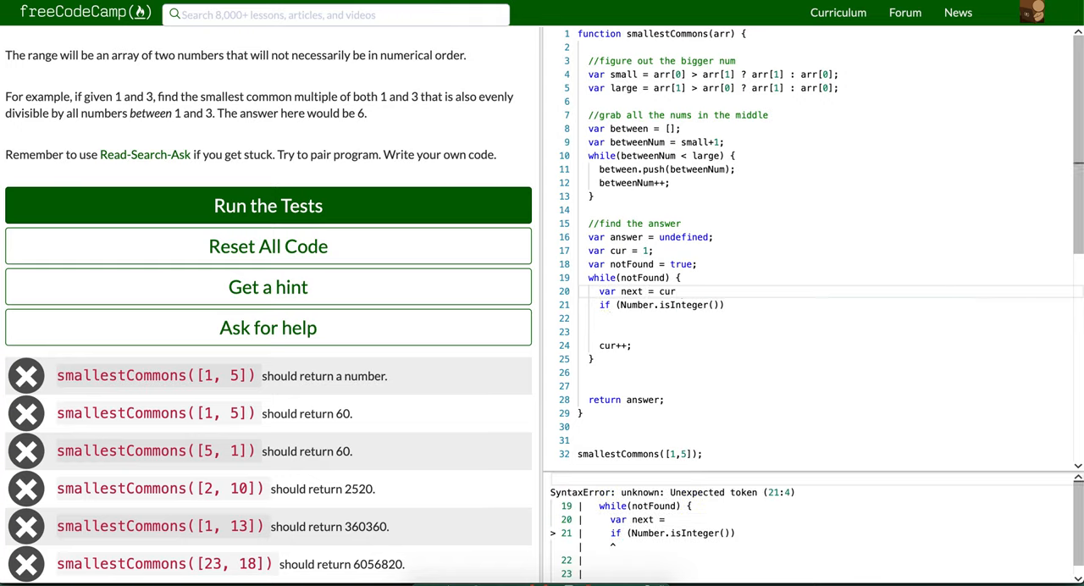
type("* small;")
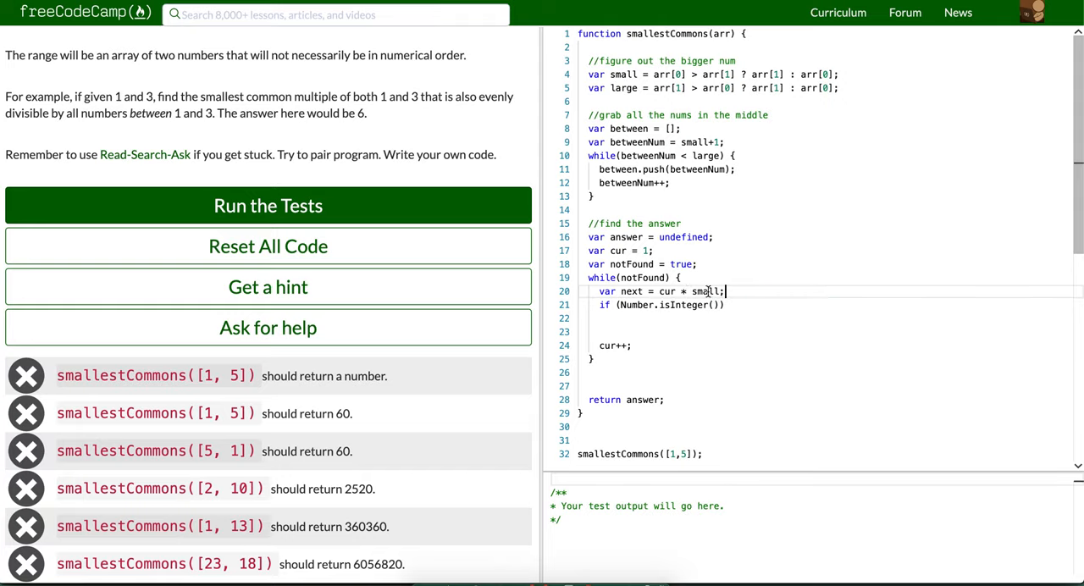
scroll("up", 3)
type(" {")
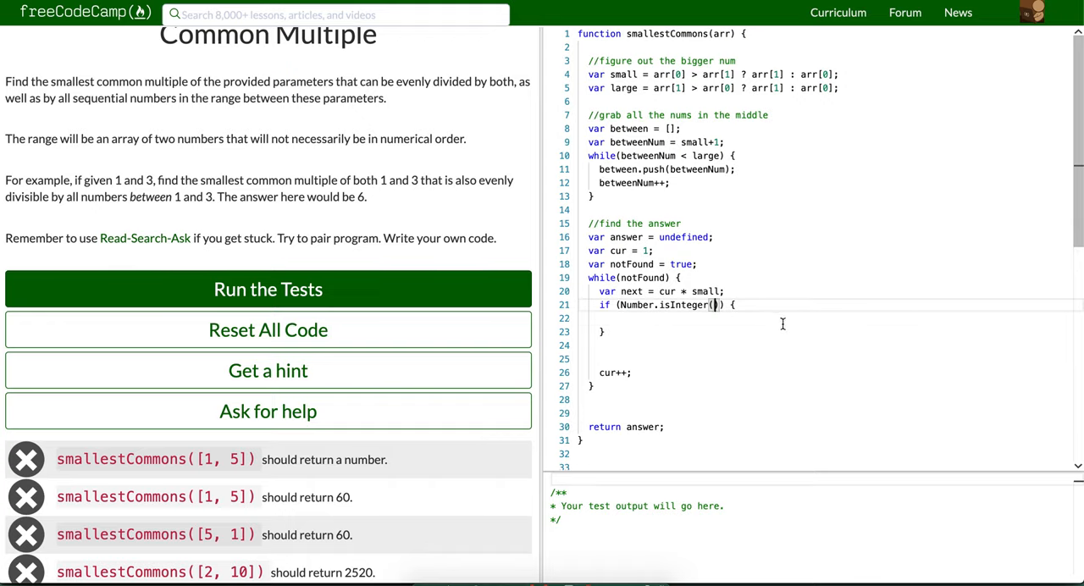
Complete the if condition as Number.isInteger(next / large).
type("next")
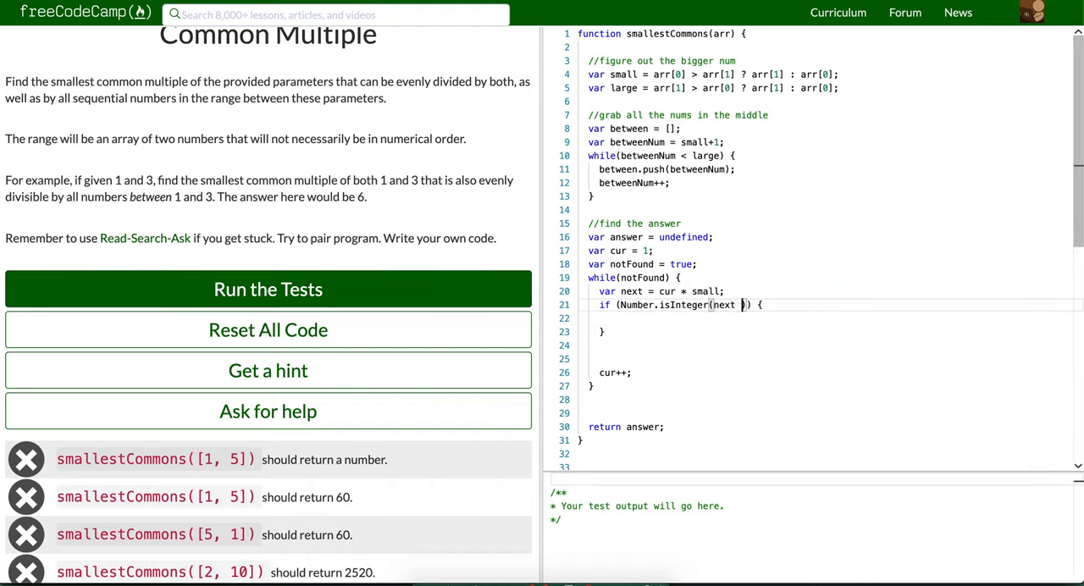
type("/ large")
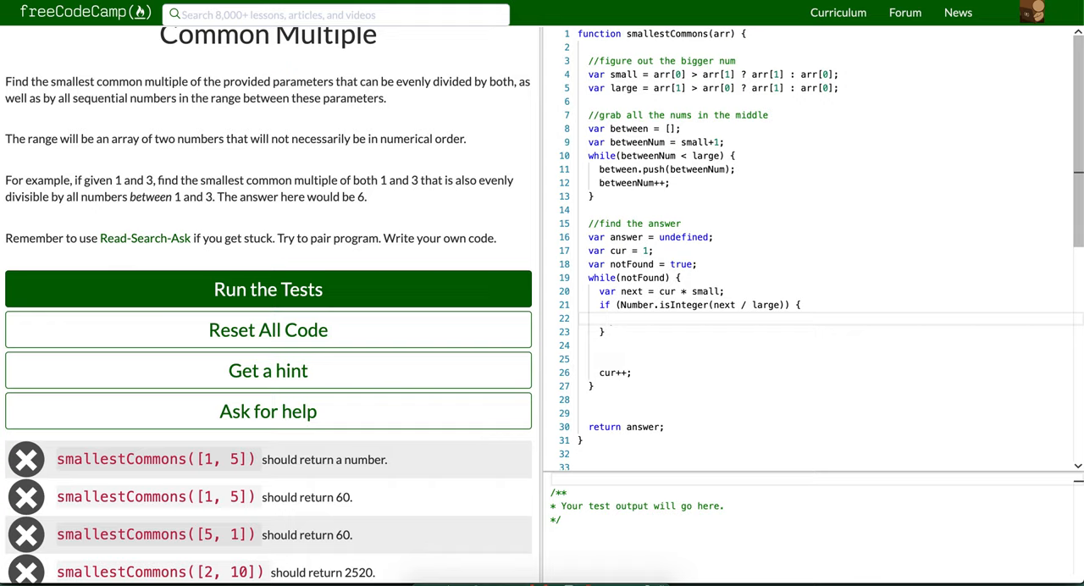
mouse_move(700, 318)
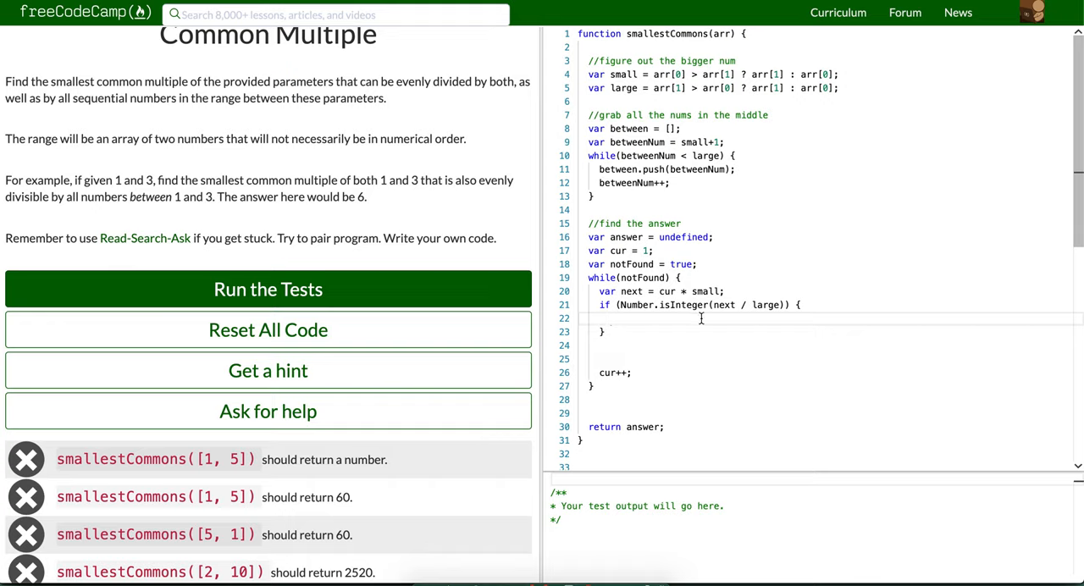
Add var aMatch = true; and an if (aMatch) block setting answer = next and notFound = false.
type("var a")
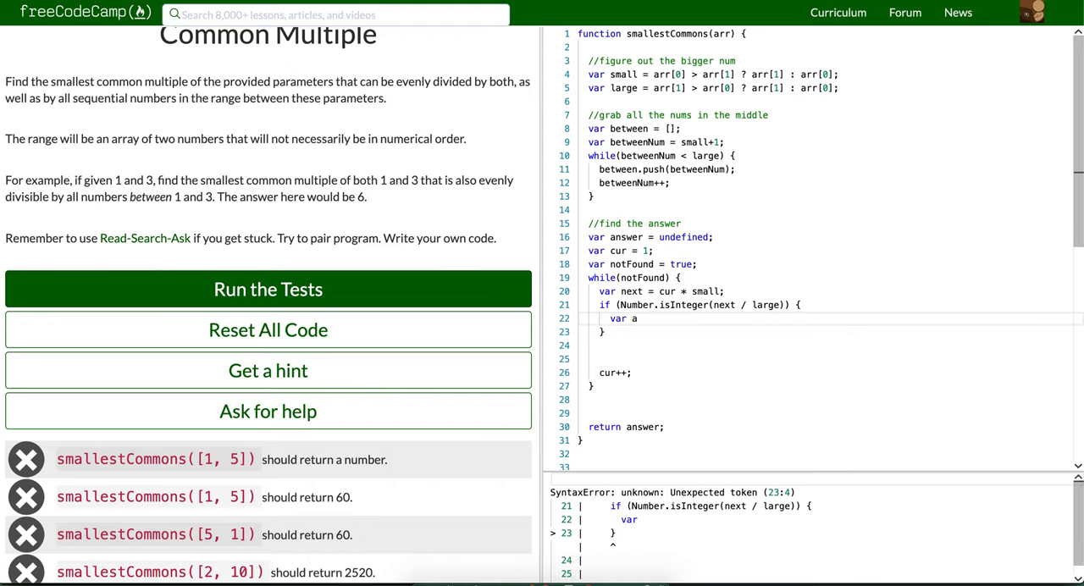
type("Match =")
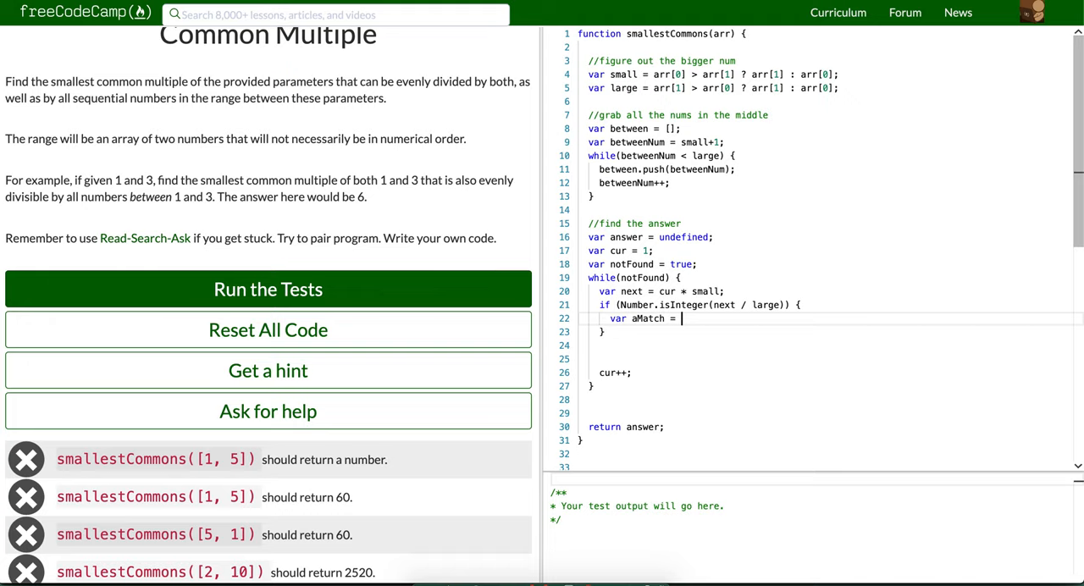
type("true;")
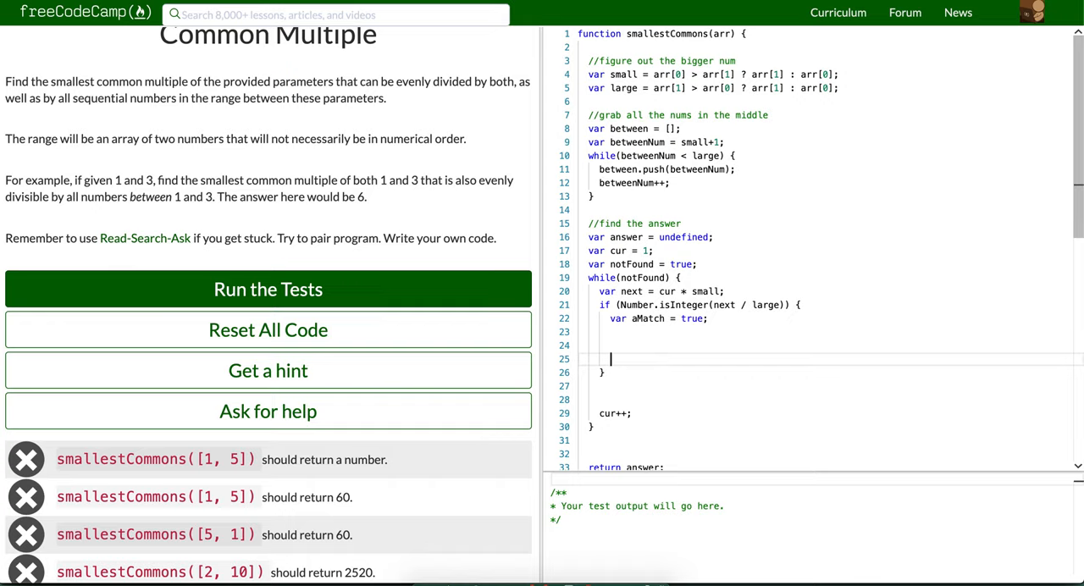
type("if (aMatch")
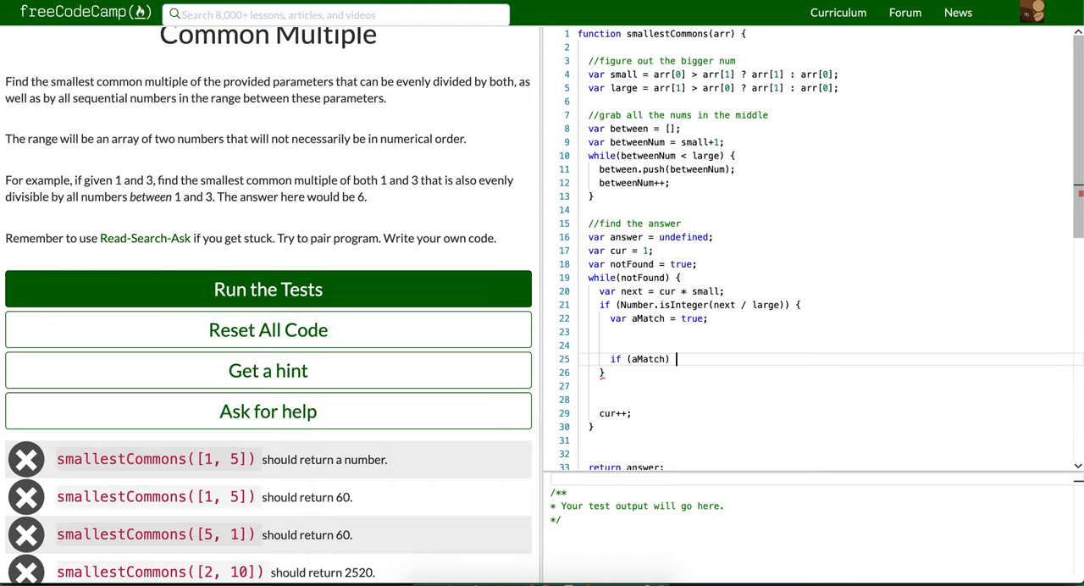
type("{")
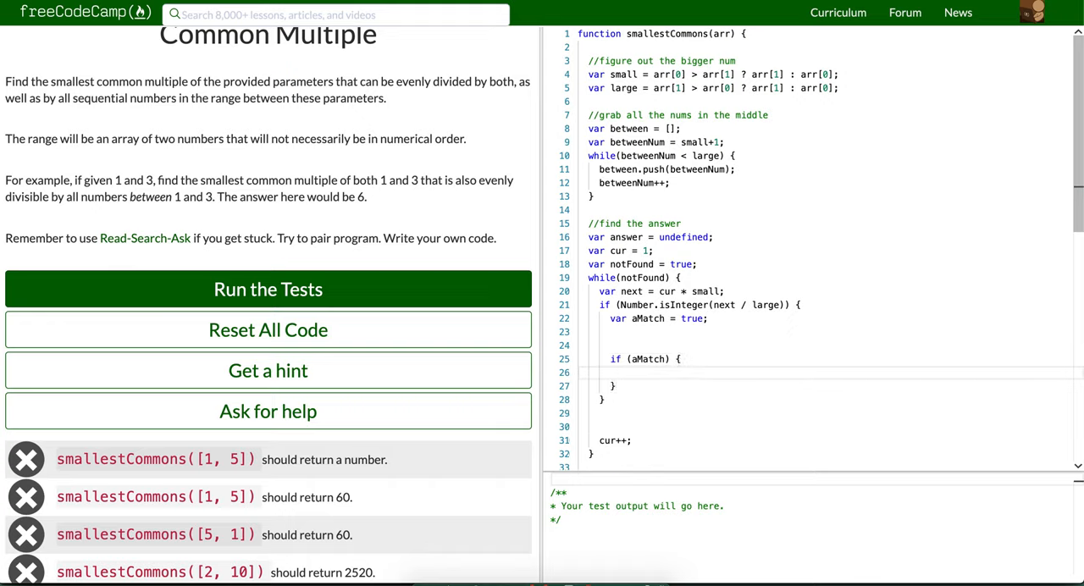
type("answer =")
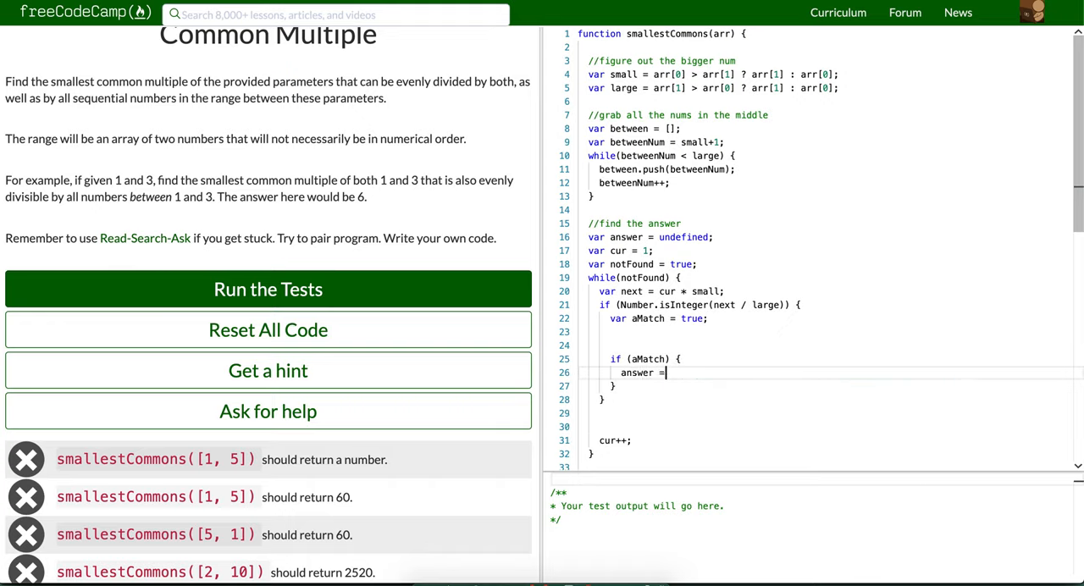
type("net")
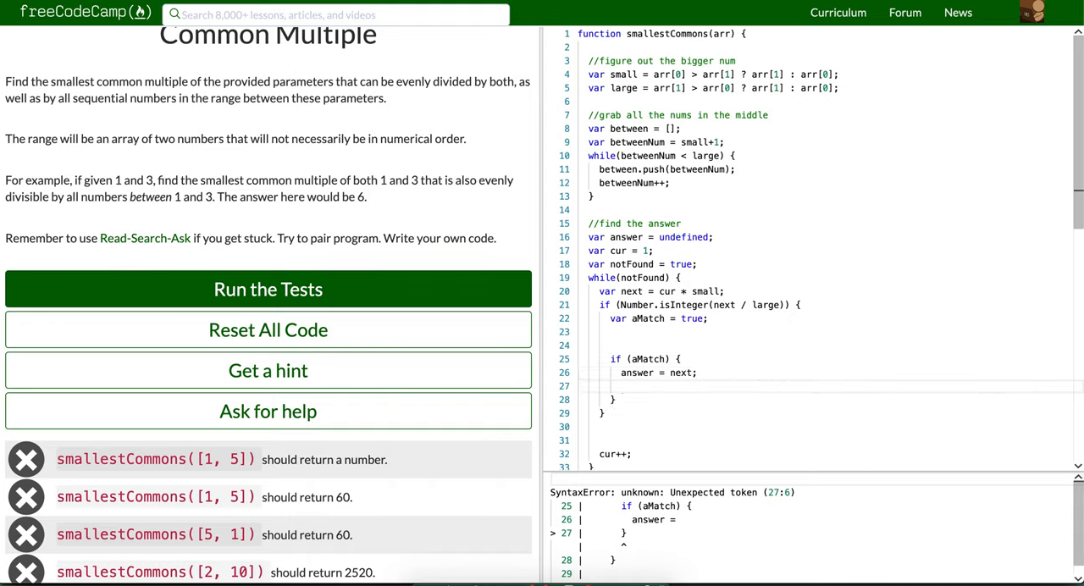
type("notFound = false;")
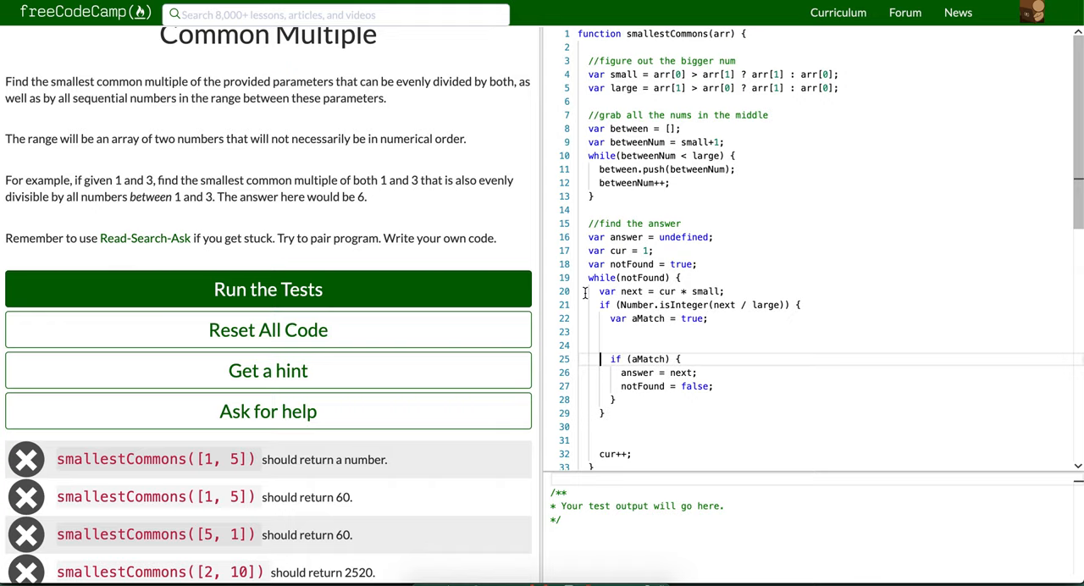
left_click(677, 278)
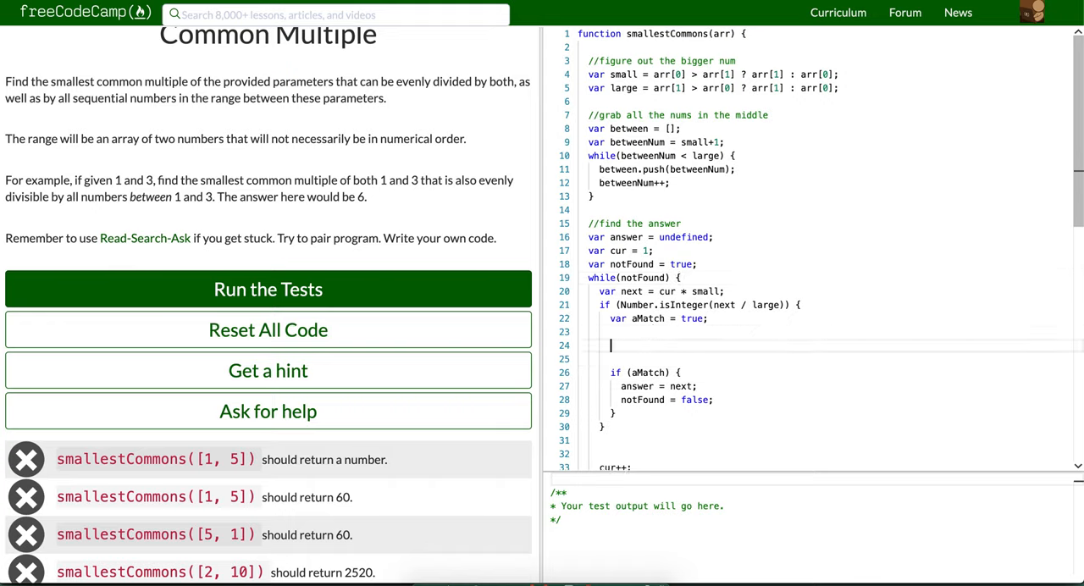
Insert an empty between.forEach(v => { }) loop above the aMatch check, removing a half-typed condition.
type("b")
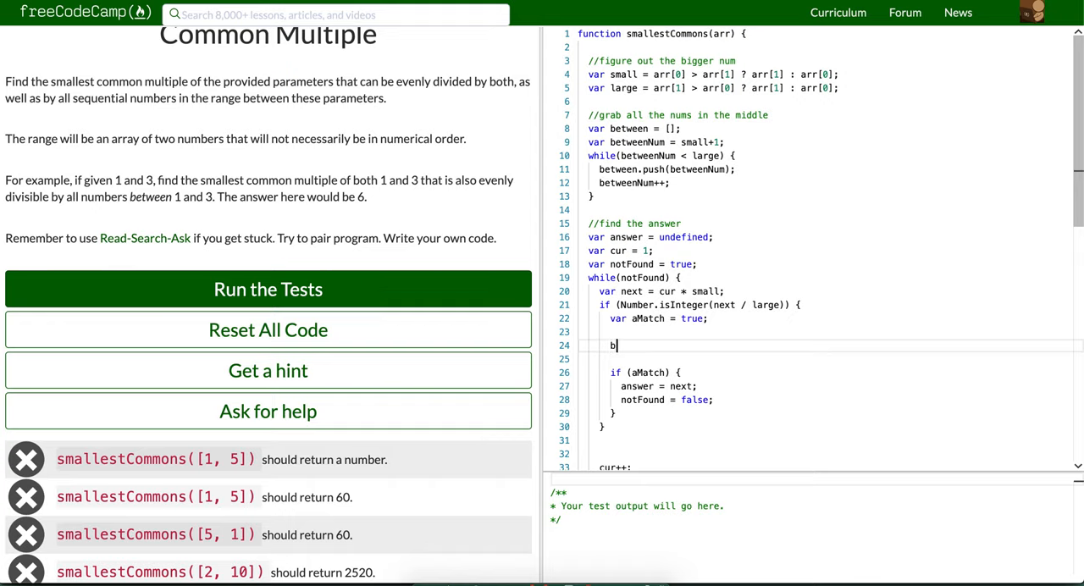
type("etween.forEach(")
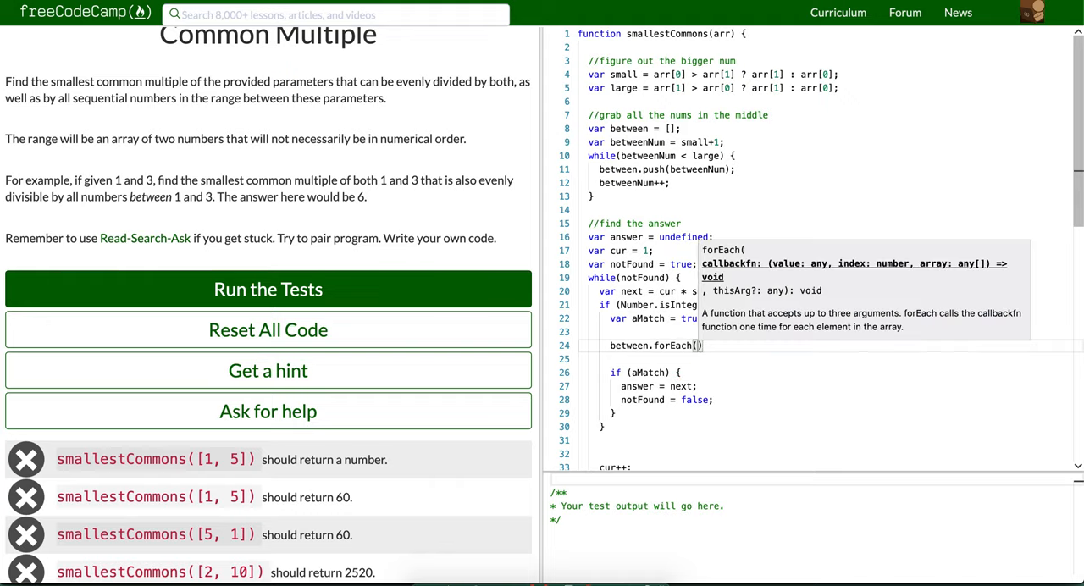
mouse_move(693, 359)
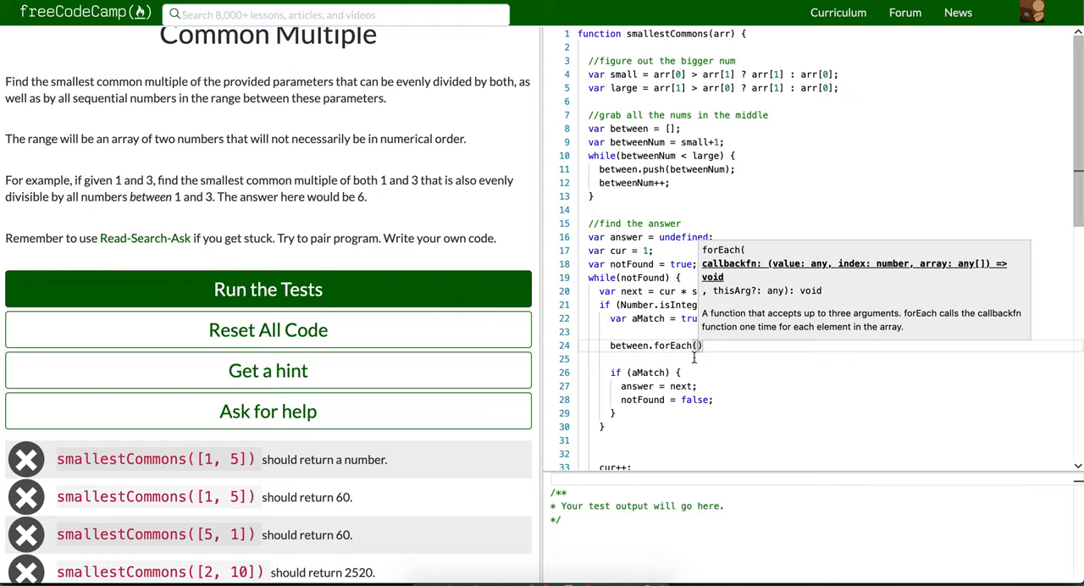
type("valu")
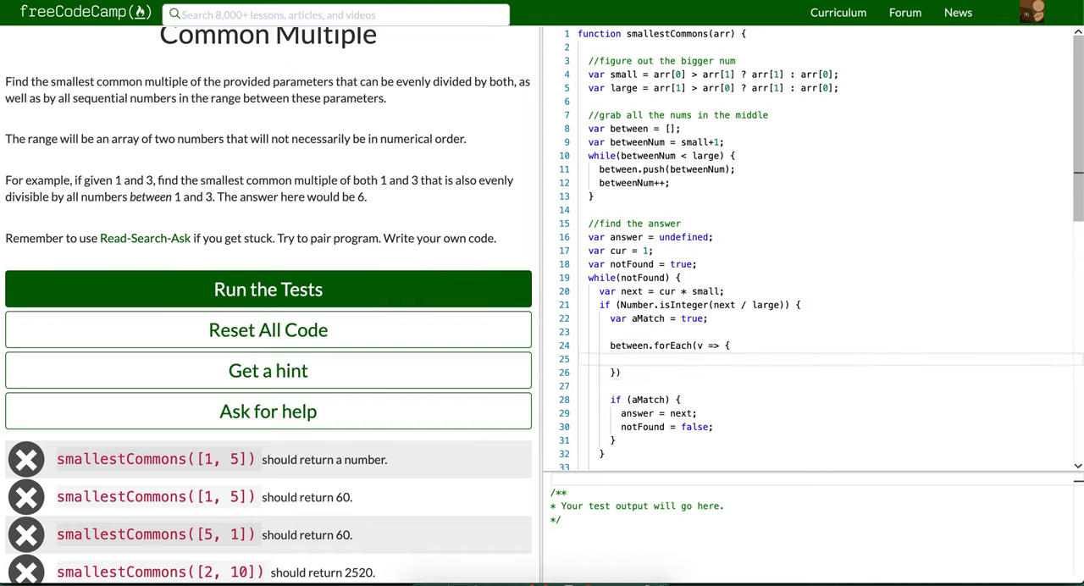
type("if (Number.i")
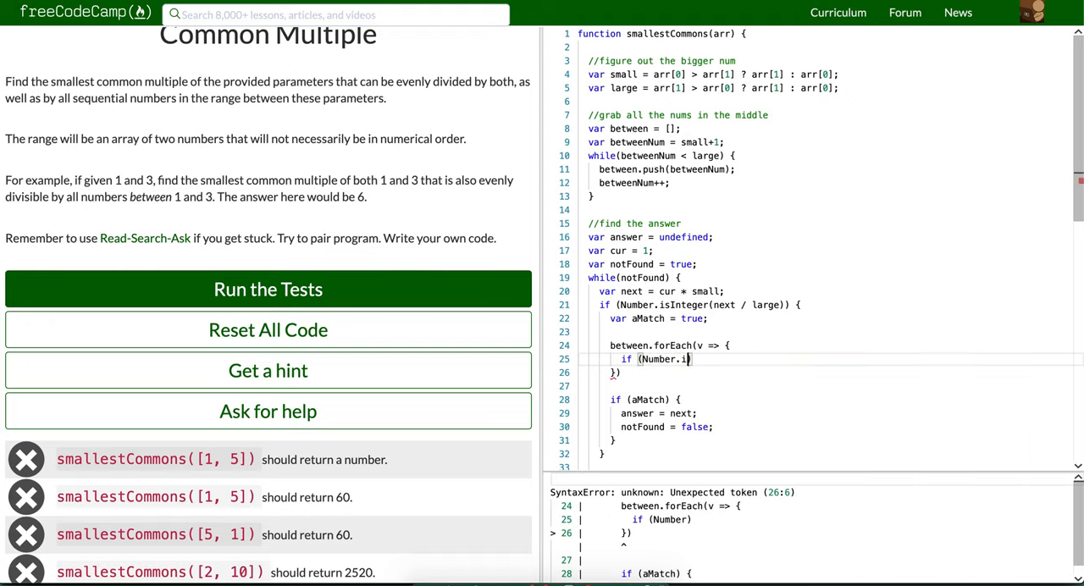
double_click(661, 359)
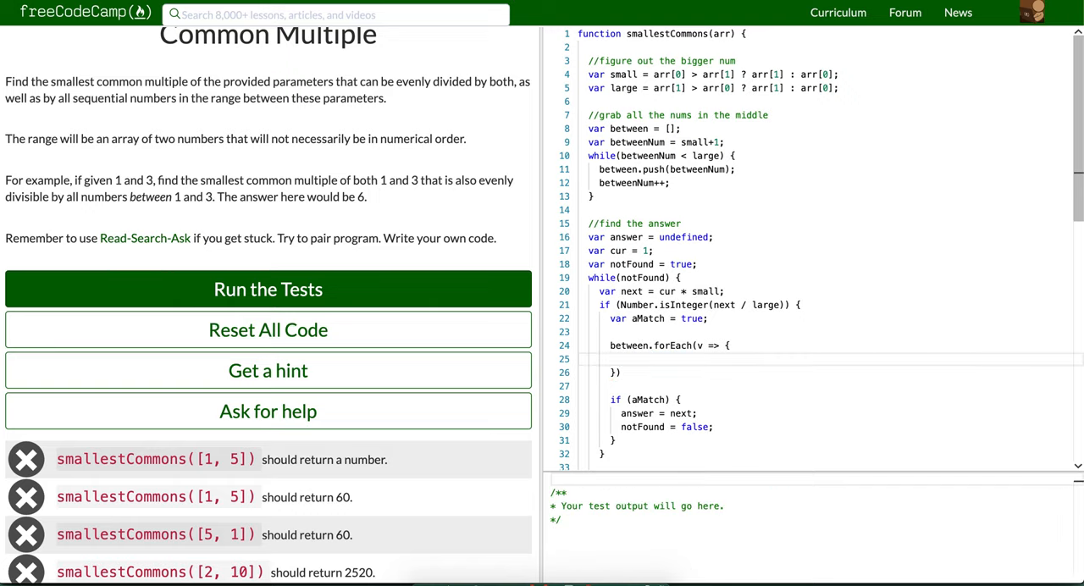
Write Number.isInteger(next / v) || (aMatch = false) inside the forEach body.
type("Number")
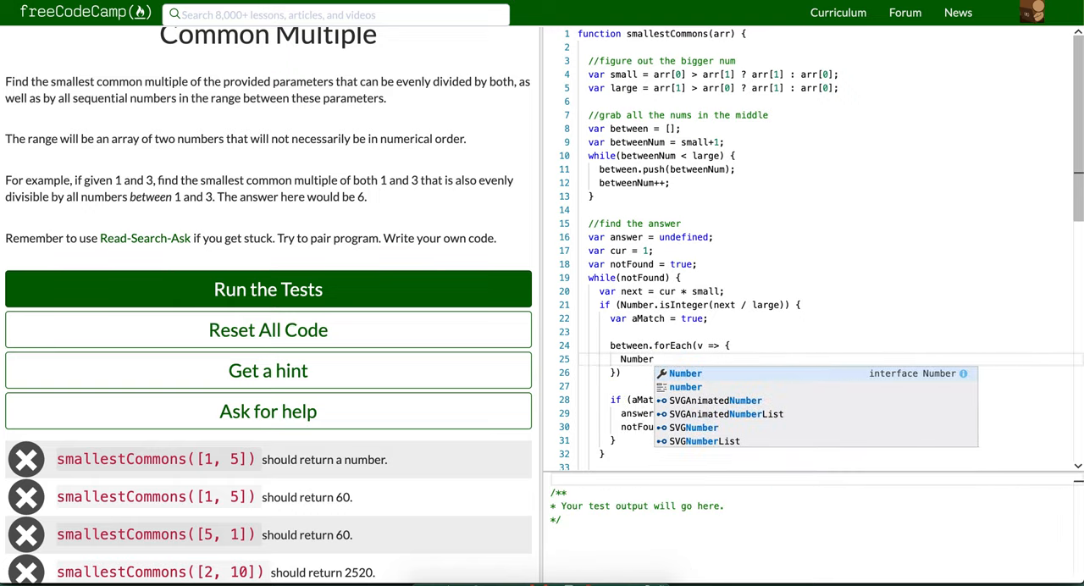
type(".isInteger(")
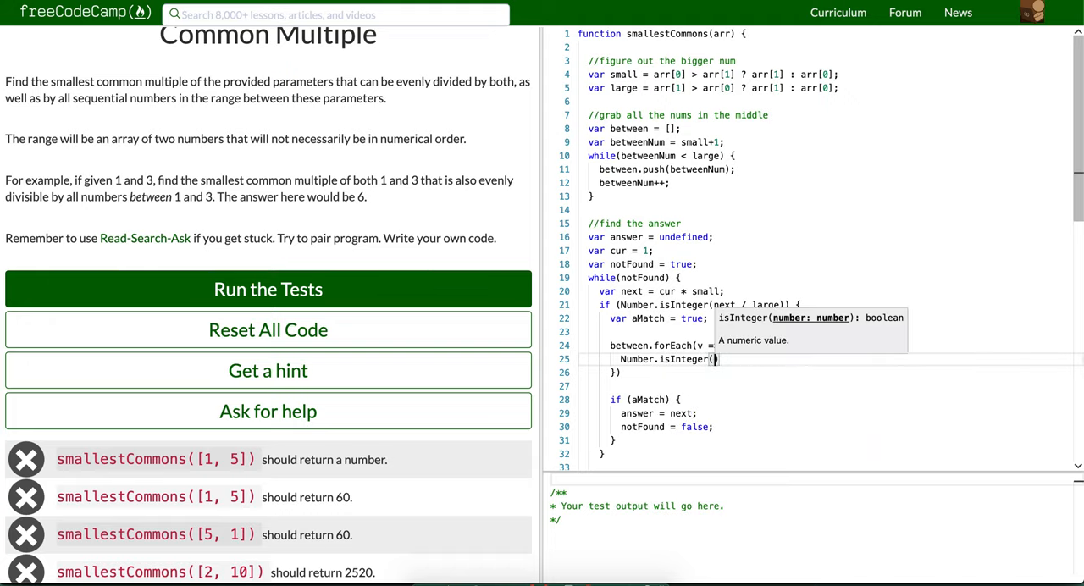
type("next / v")
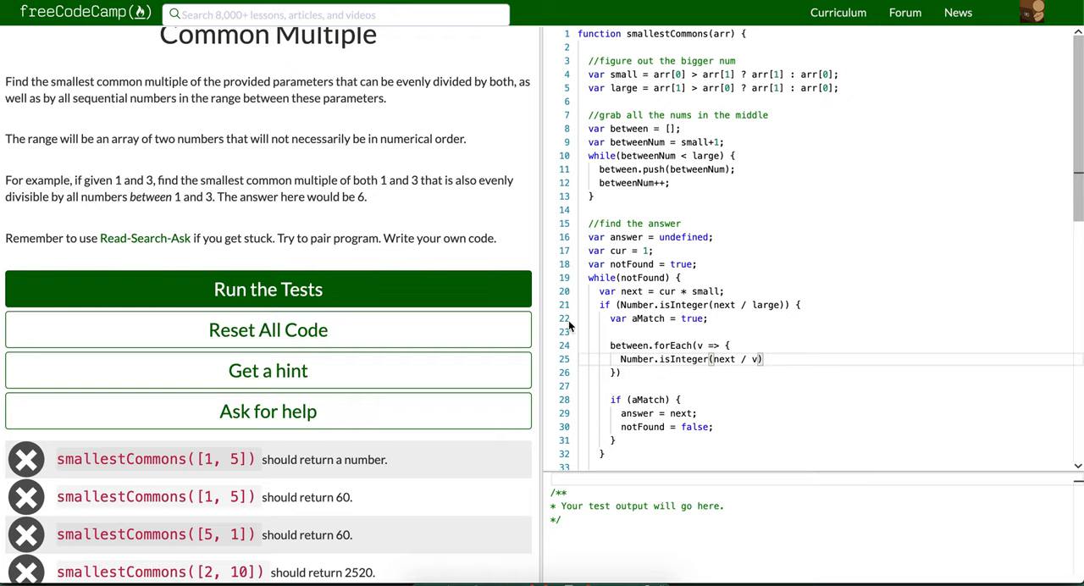
mouse_move(794, 377)
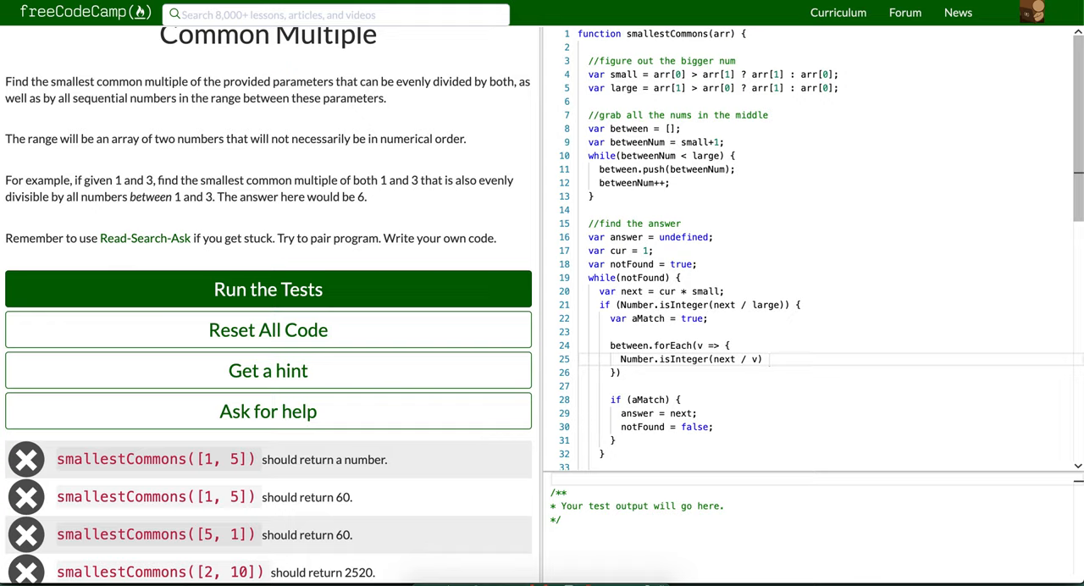
type("|| a")
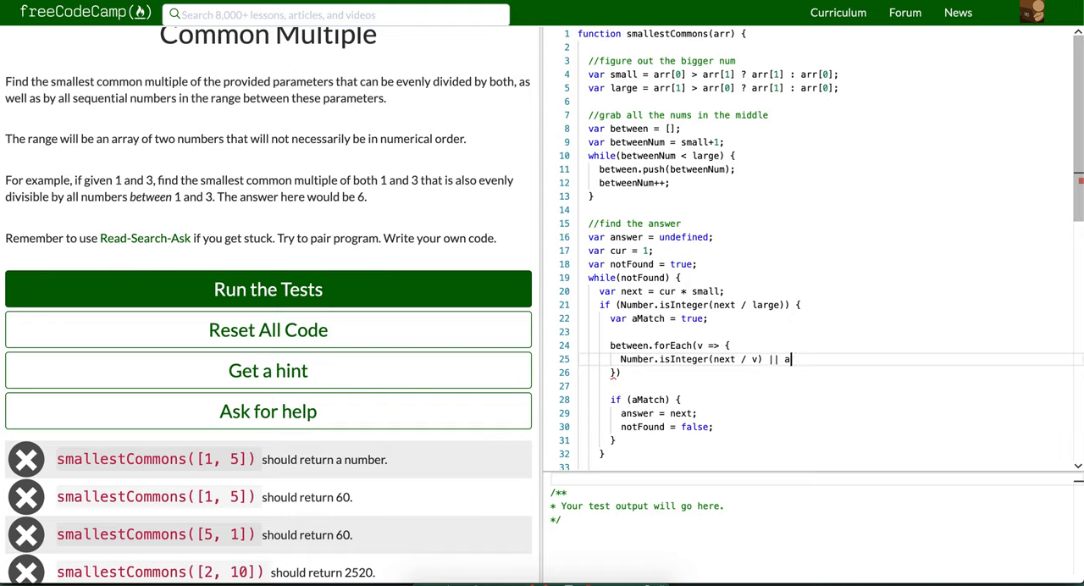
type("Match =")
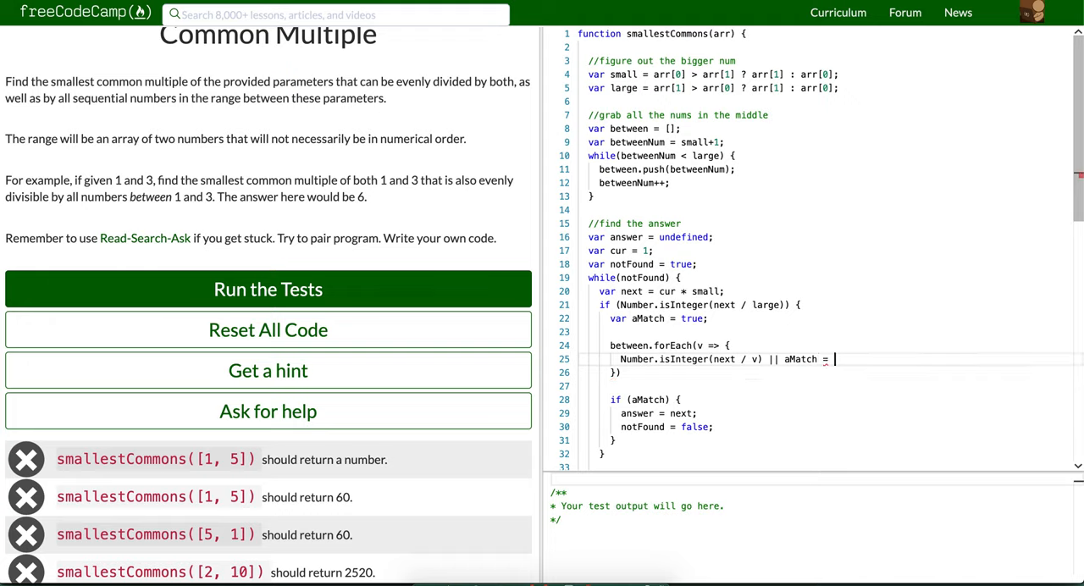
type("false);")
type("if (")
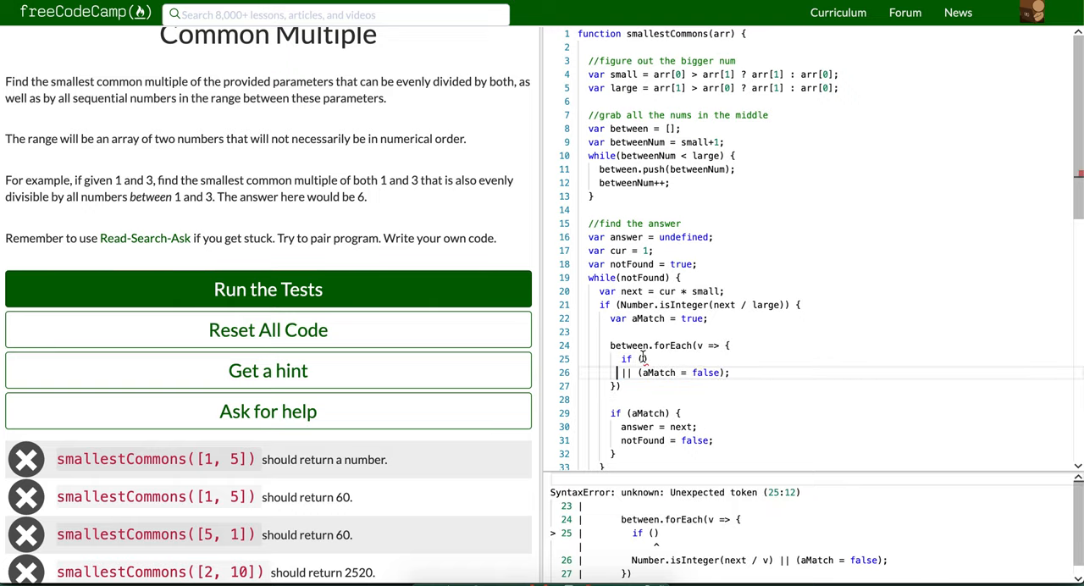
type("Number.isInteger(next / v)")
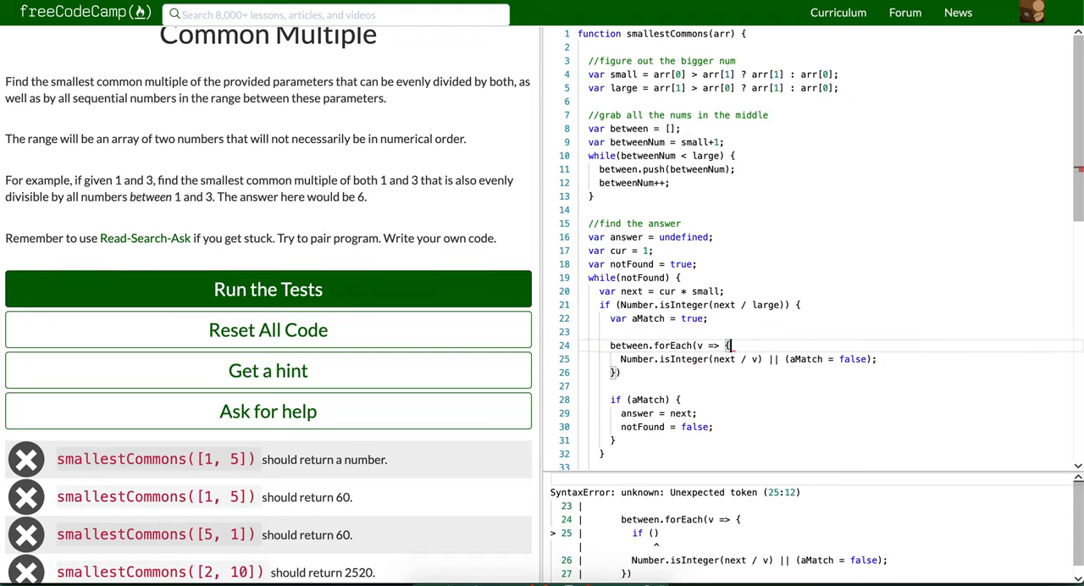
Run the challenge tests so every smallestCommons test passes.
left_click(267, 288)
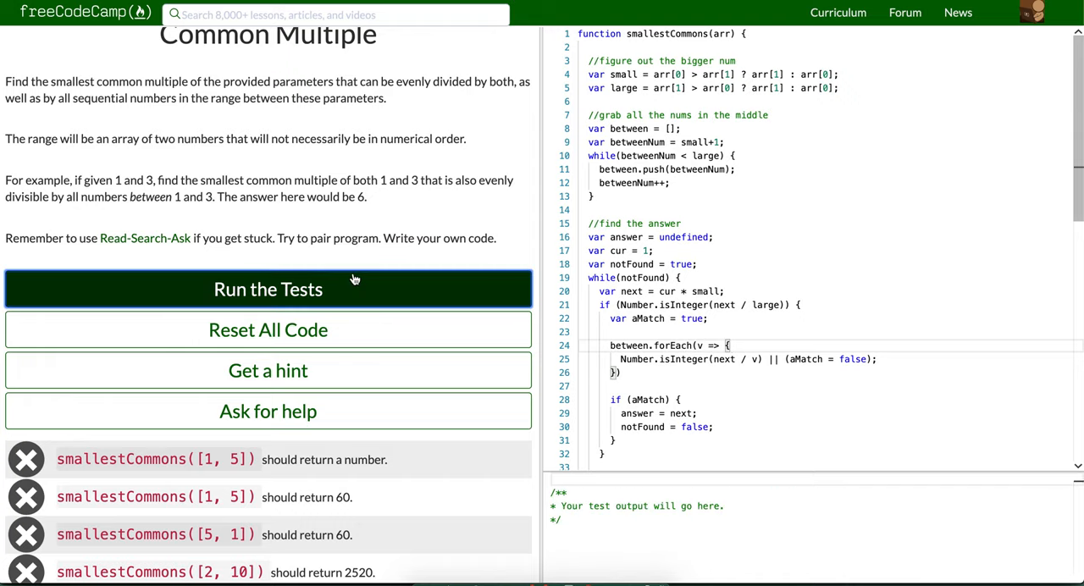
left_click(268, 289)
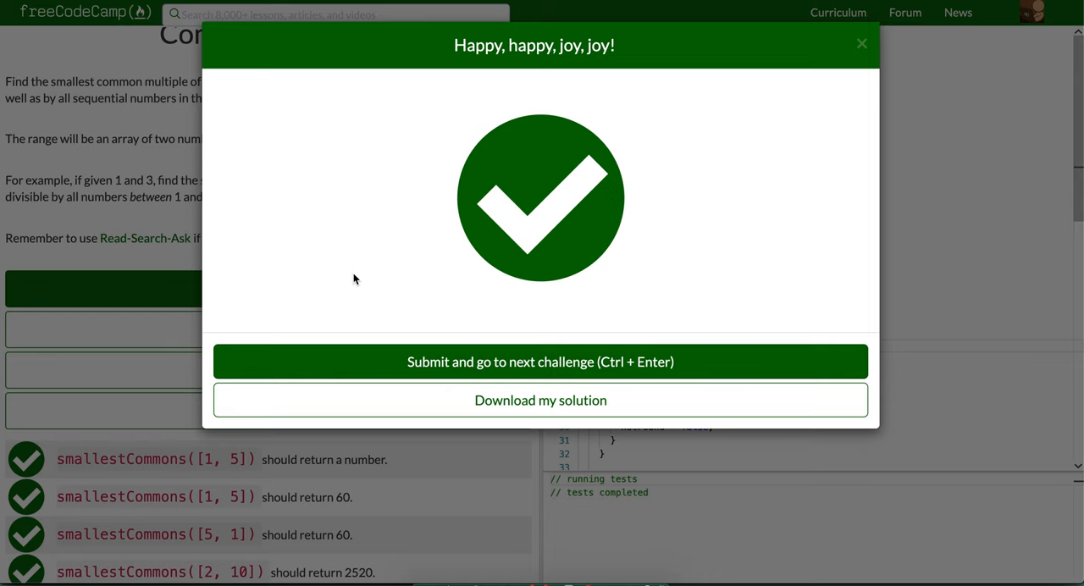